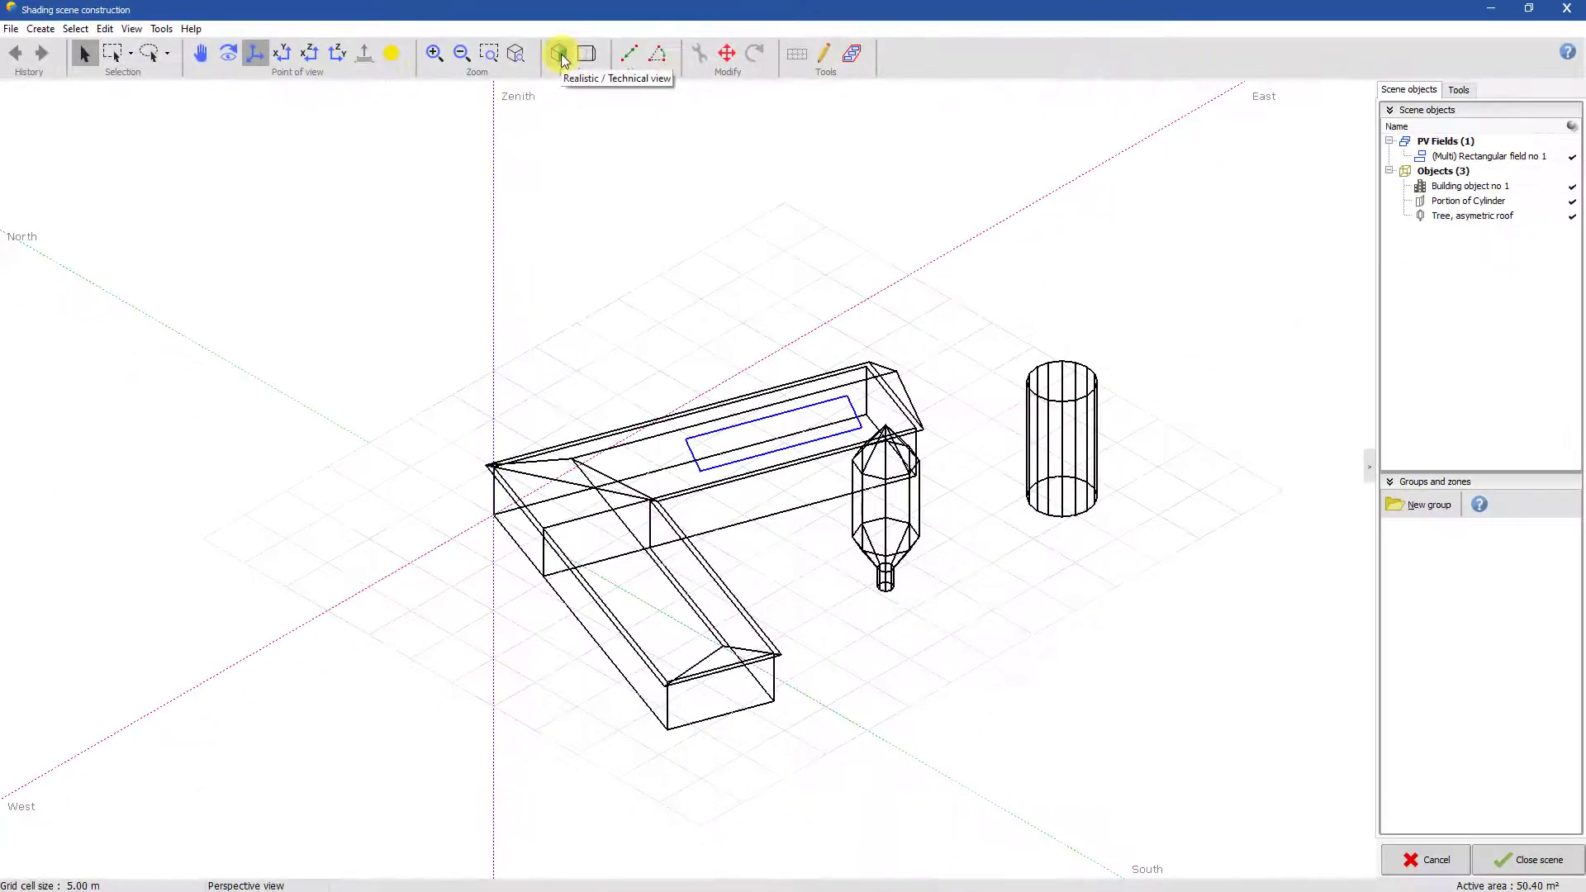
Toggle between realistic and technical rendering, ending on the realistic solid view
click(562, 53)
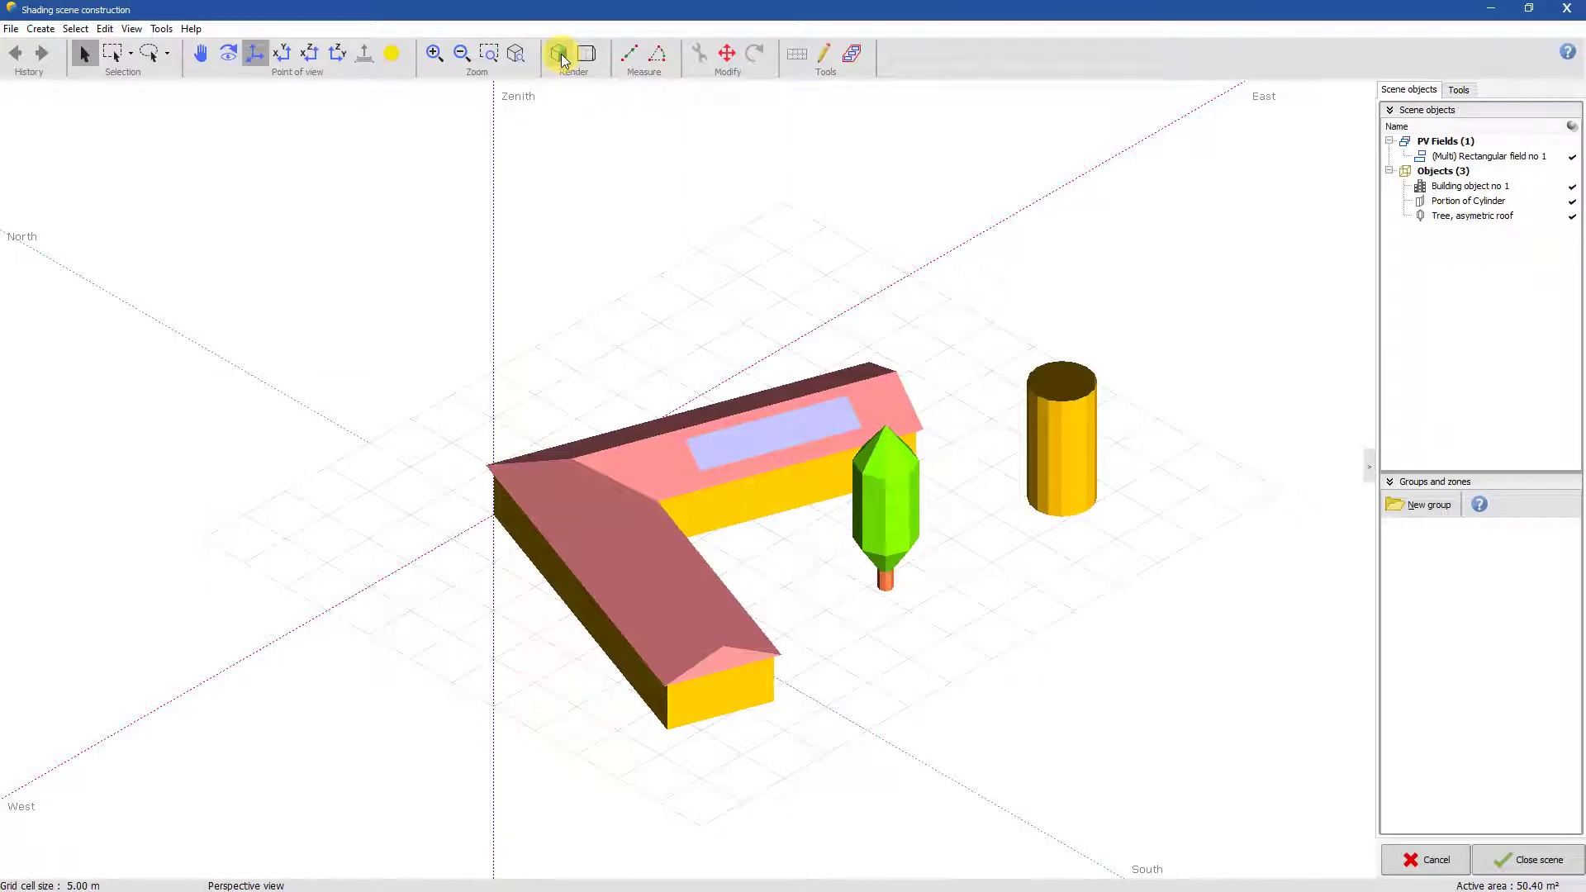
click(585, 52)
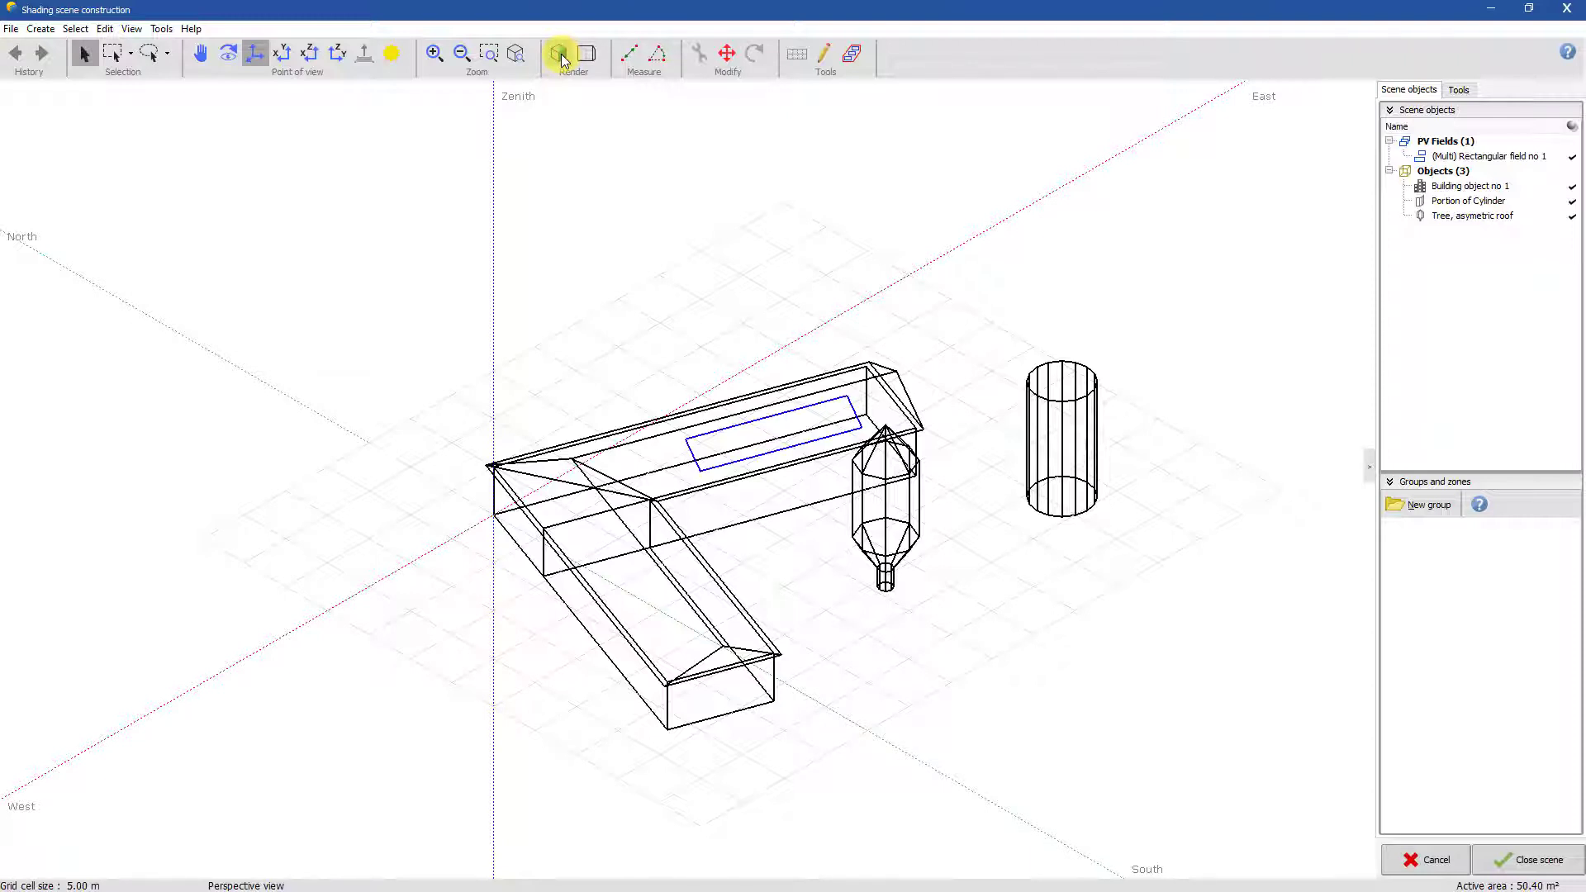
click(558, 53)
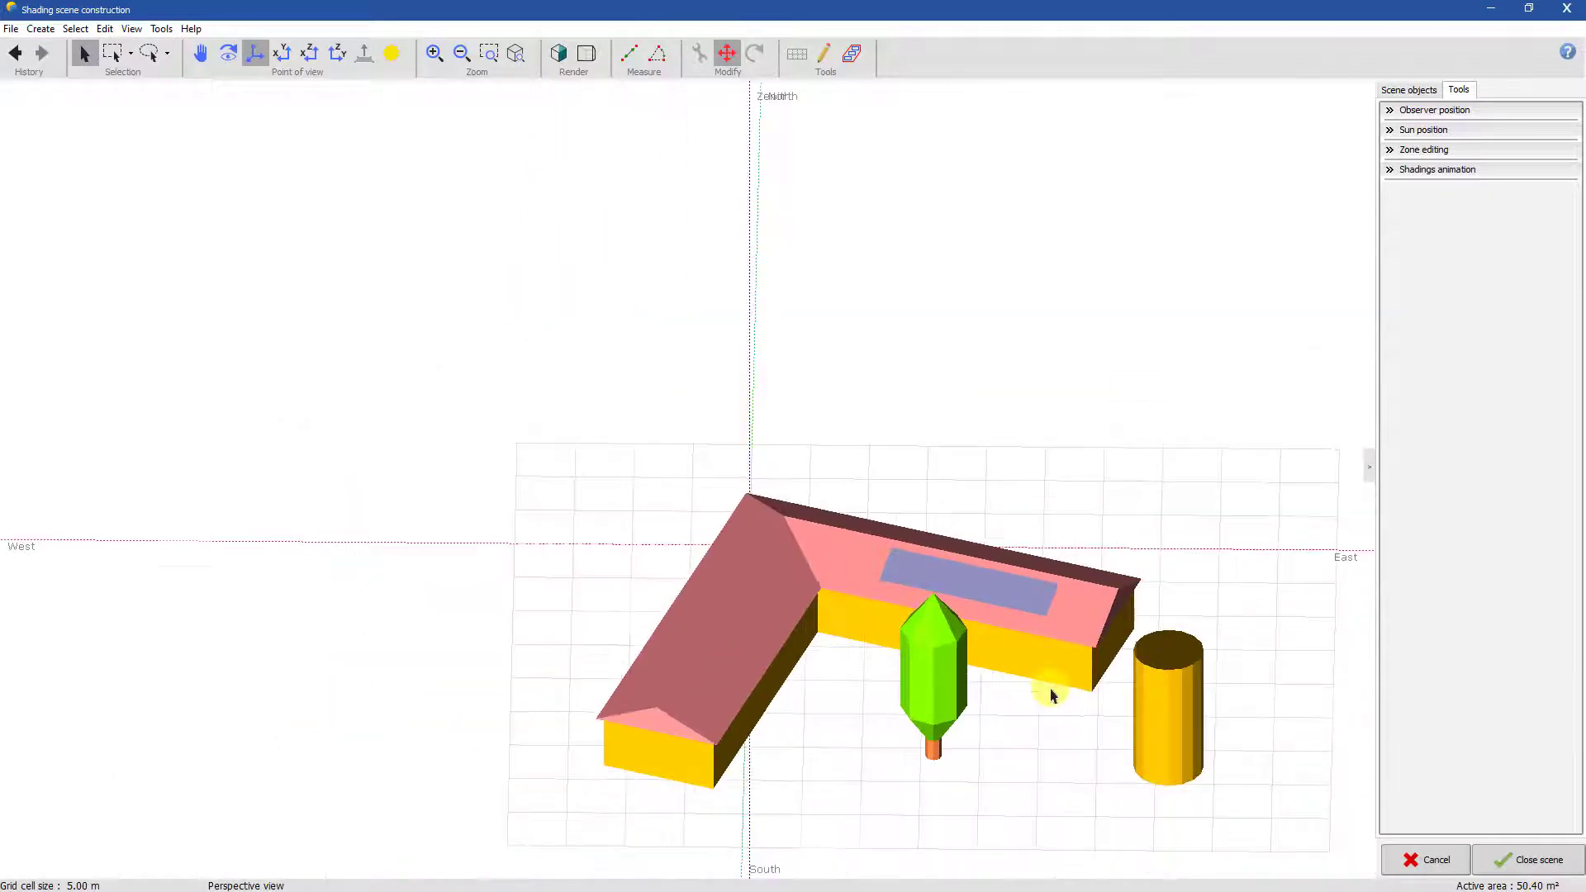
mouse_move(1062, 687)
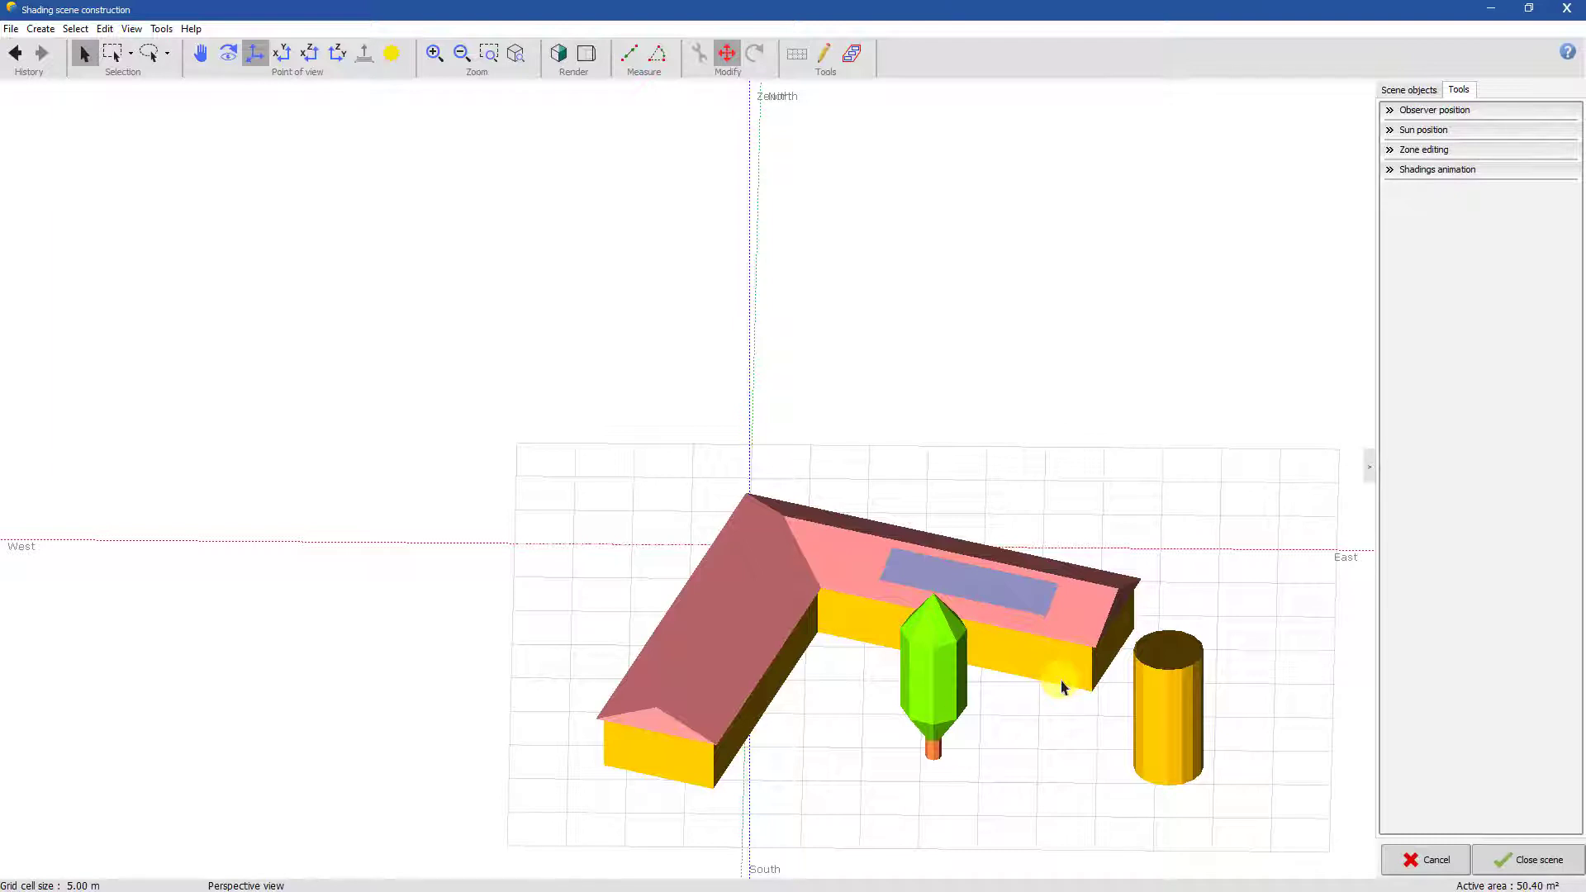
mouse_move(510, 164)
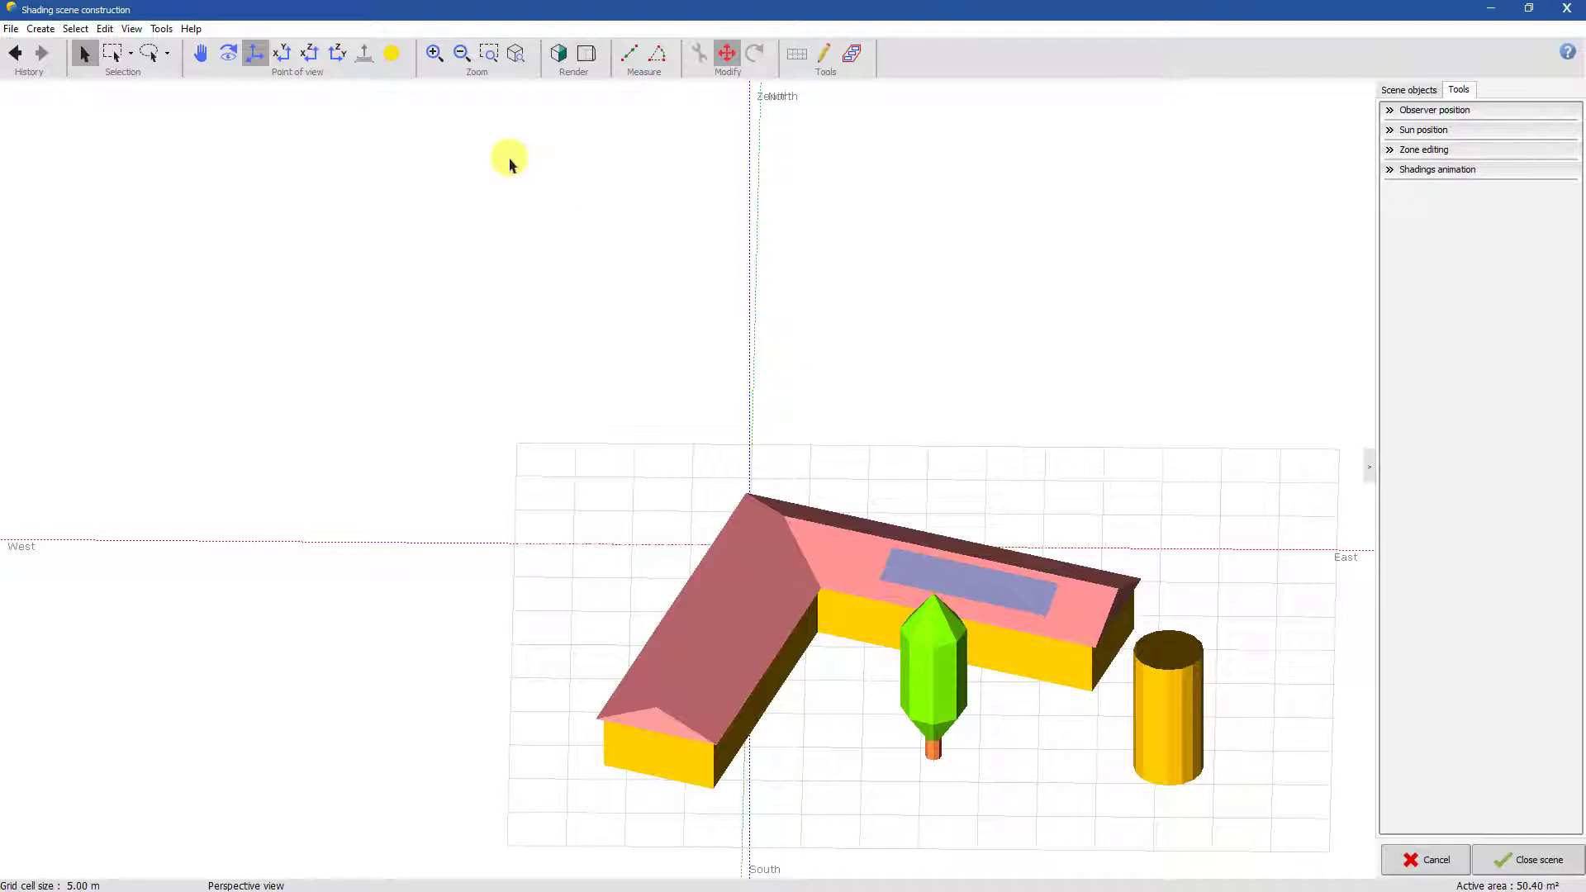
mouse_move(585, 53)
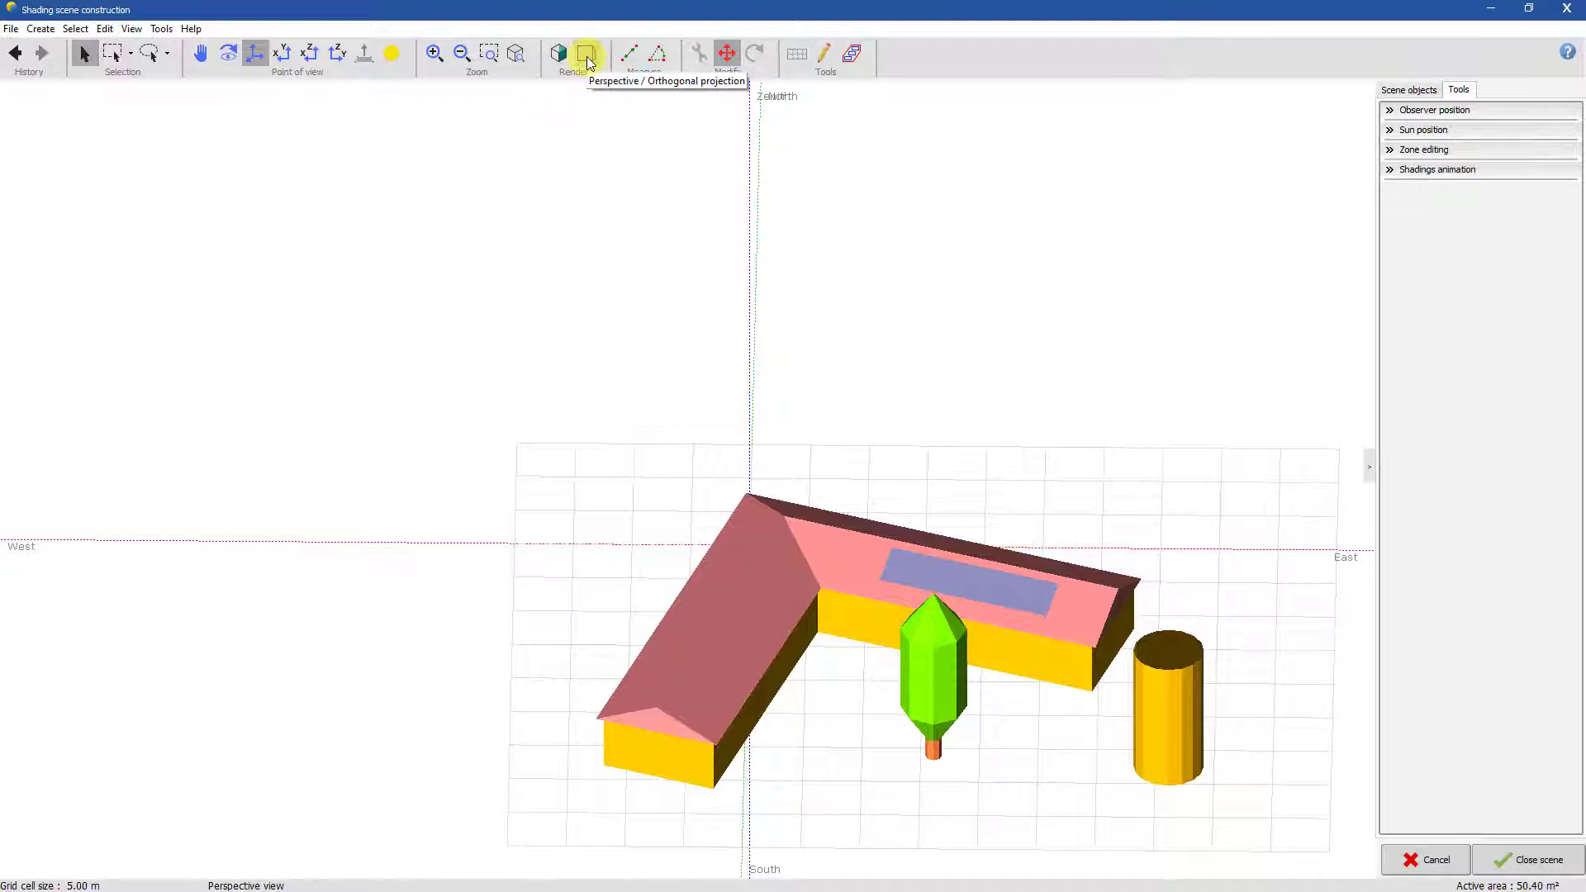
Toggle orthogonal projection and return to perspective projection
click(586, 53)
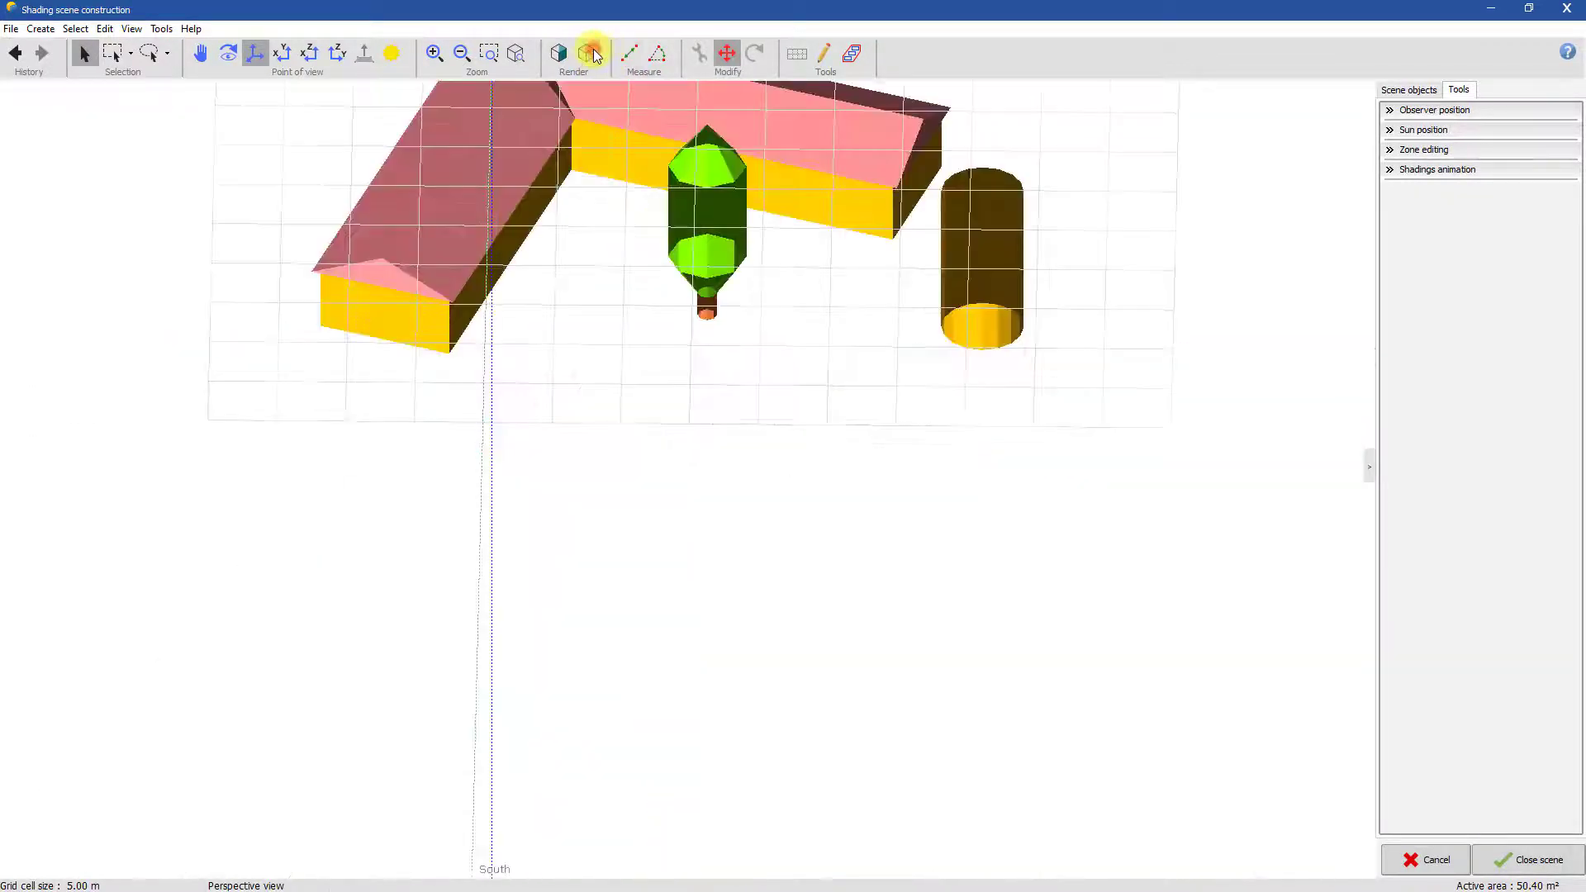
click(585, 53)
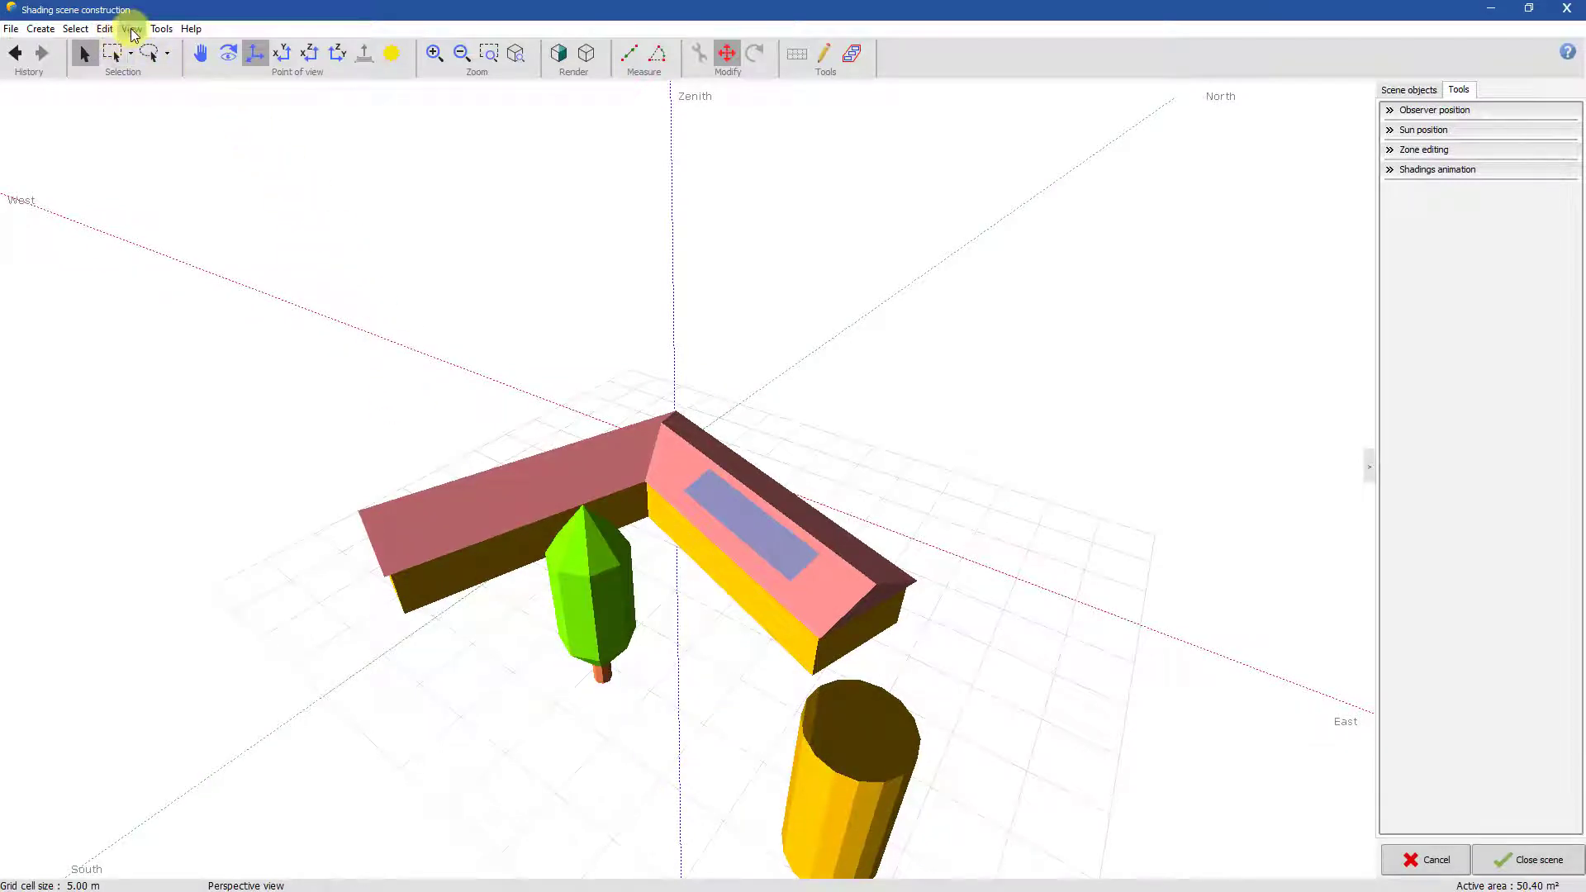
Enable anti-aliasing in the View render options
click(132, 28)
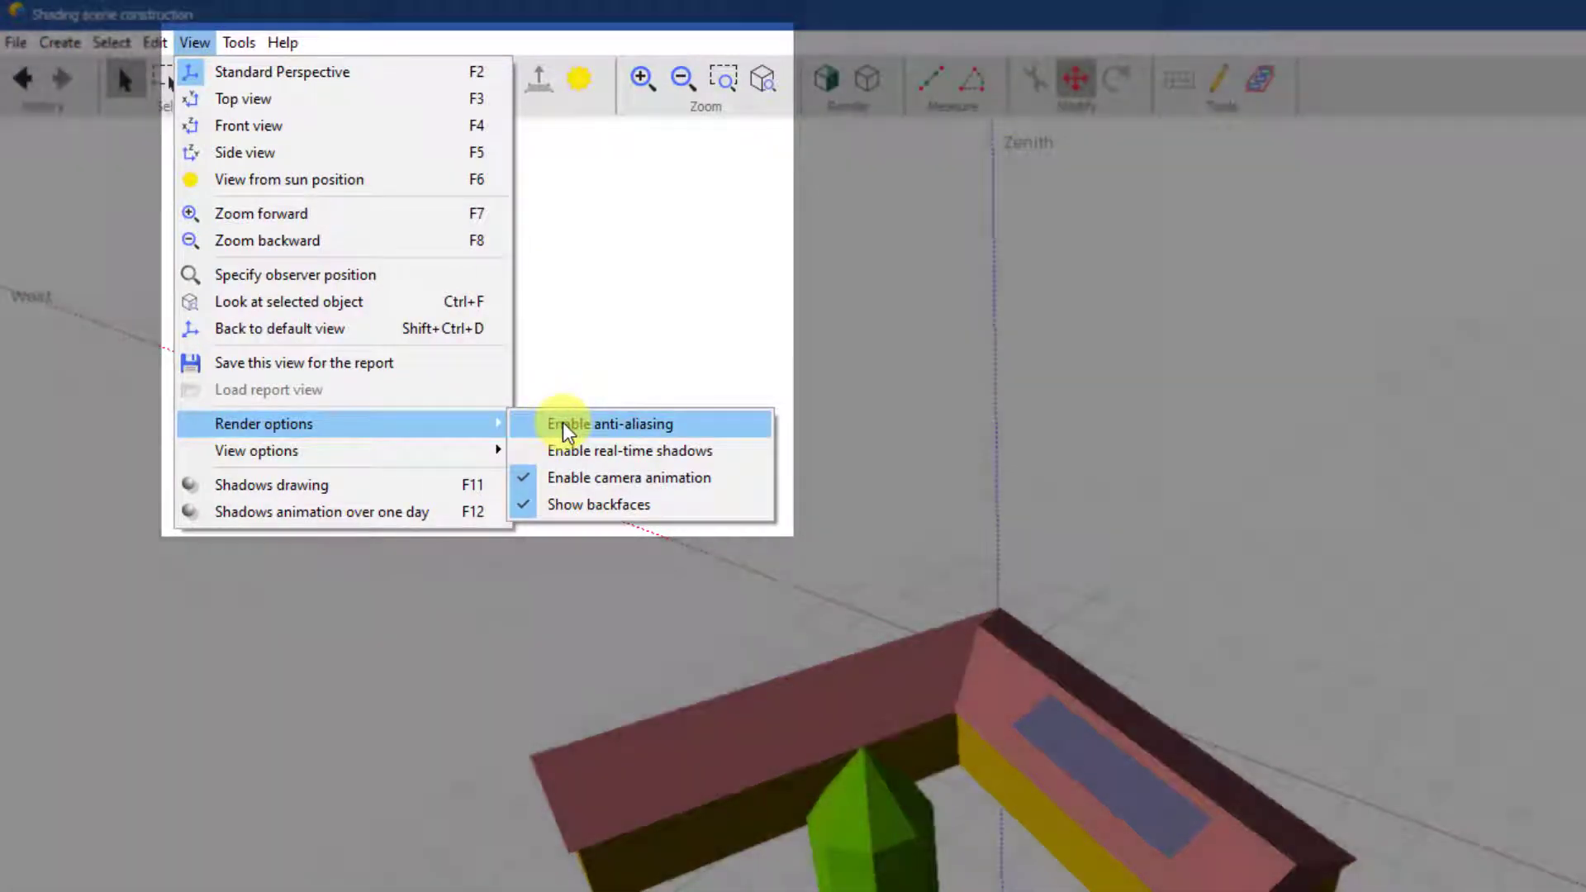
click(610, 425)
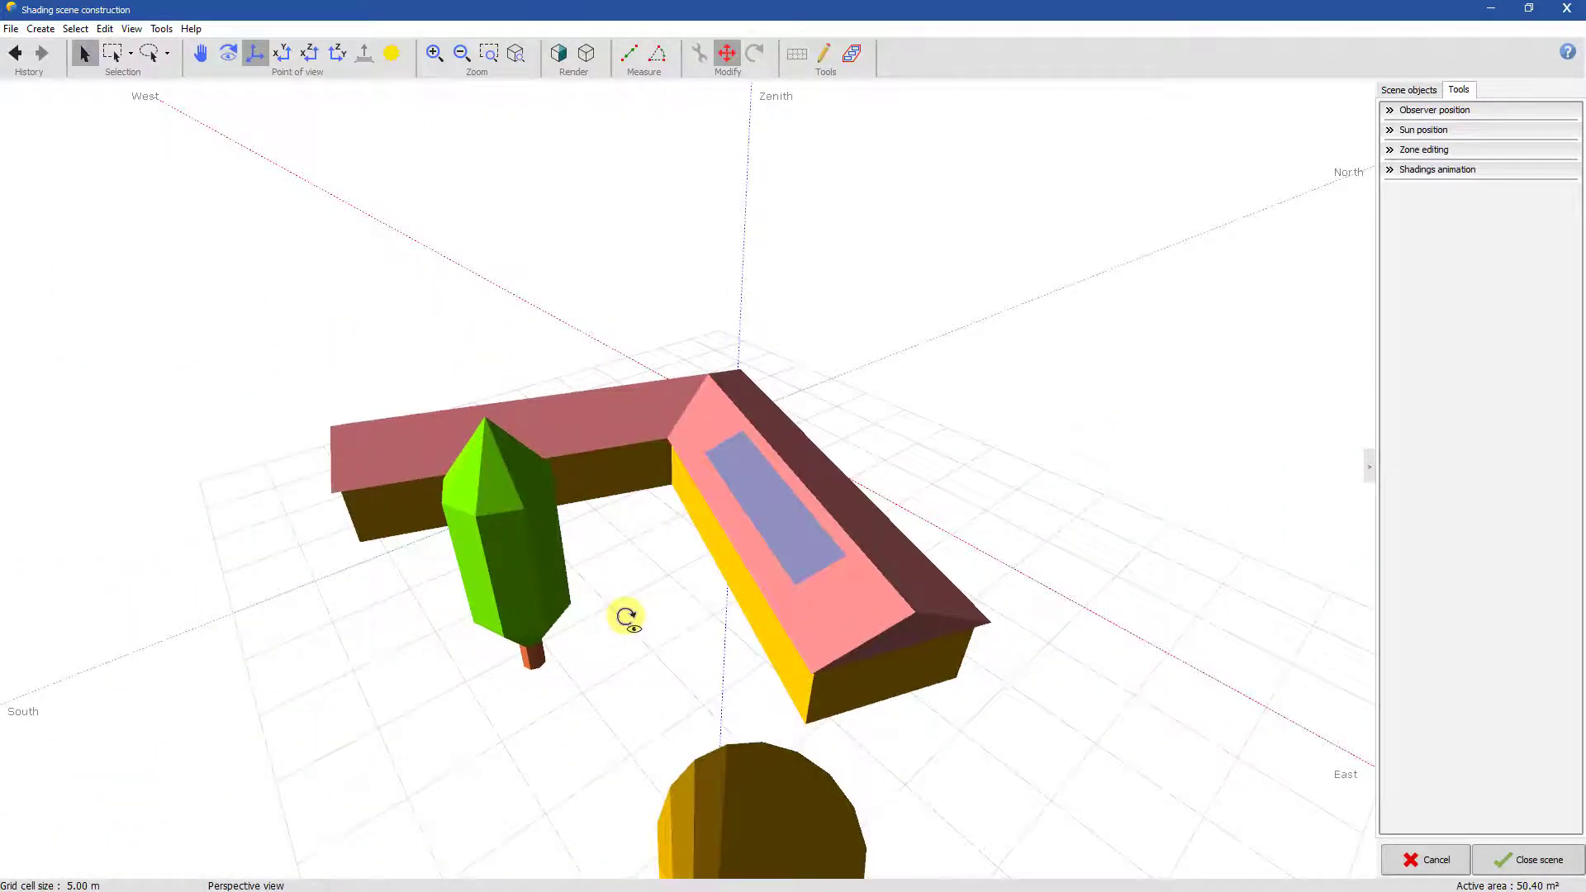
Enable real-time shadows in the View render options
click(132, 28)
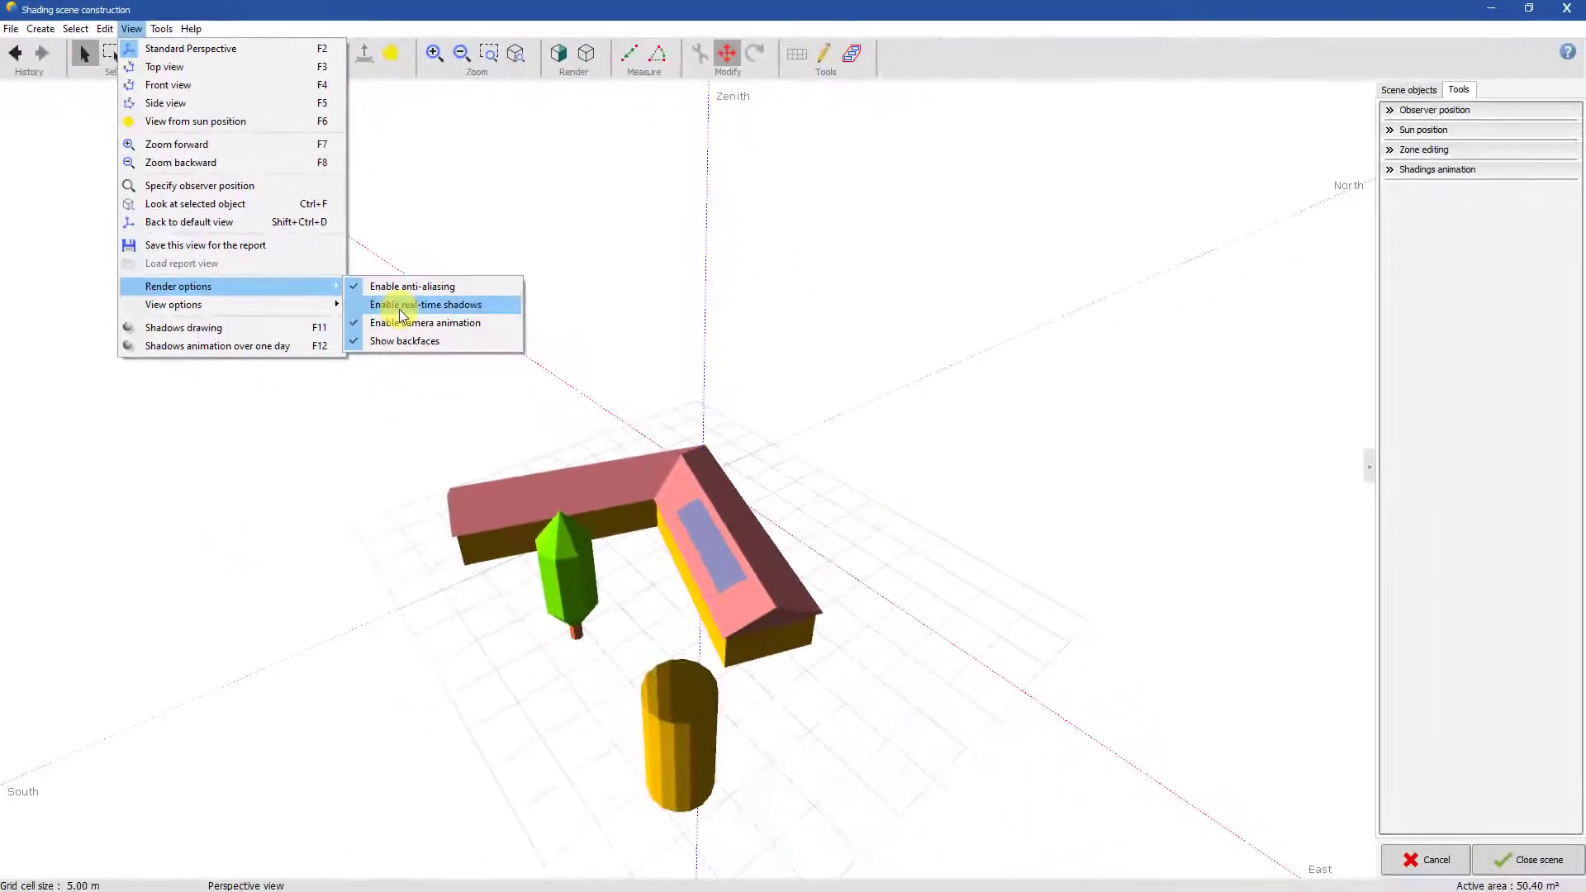
click(426, 304)
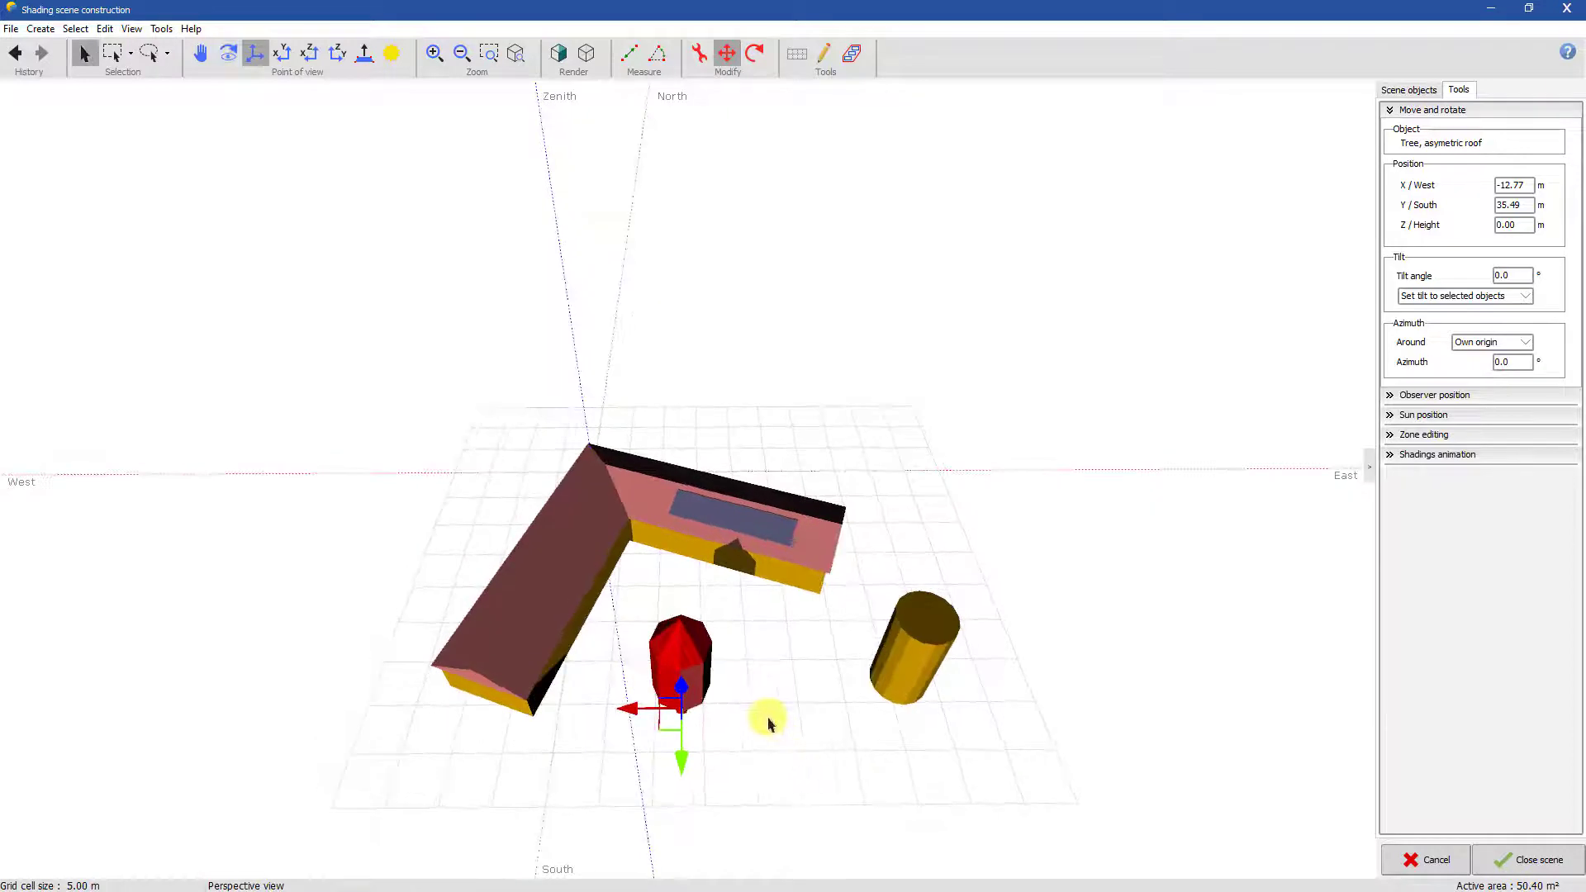
Draw a large flat parallelepiped slab covering the scene as ground, then cancel further drawing
click(810, 53)
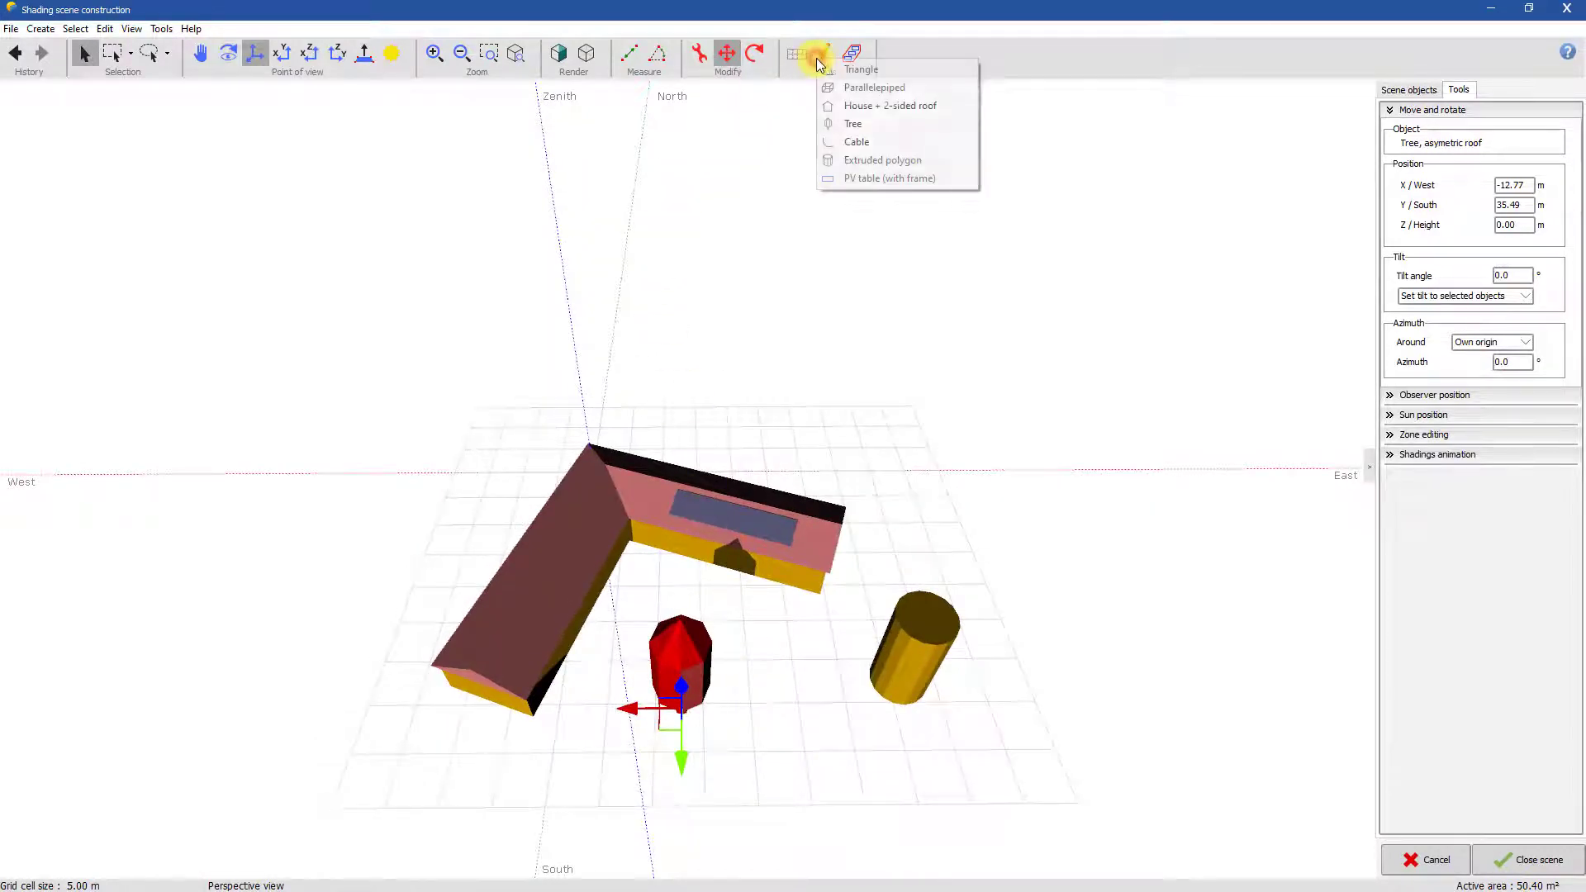
mouse_move(877, 88)
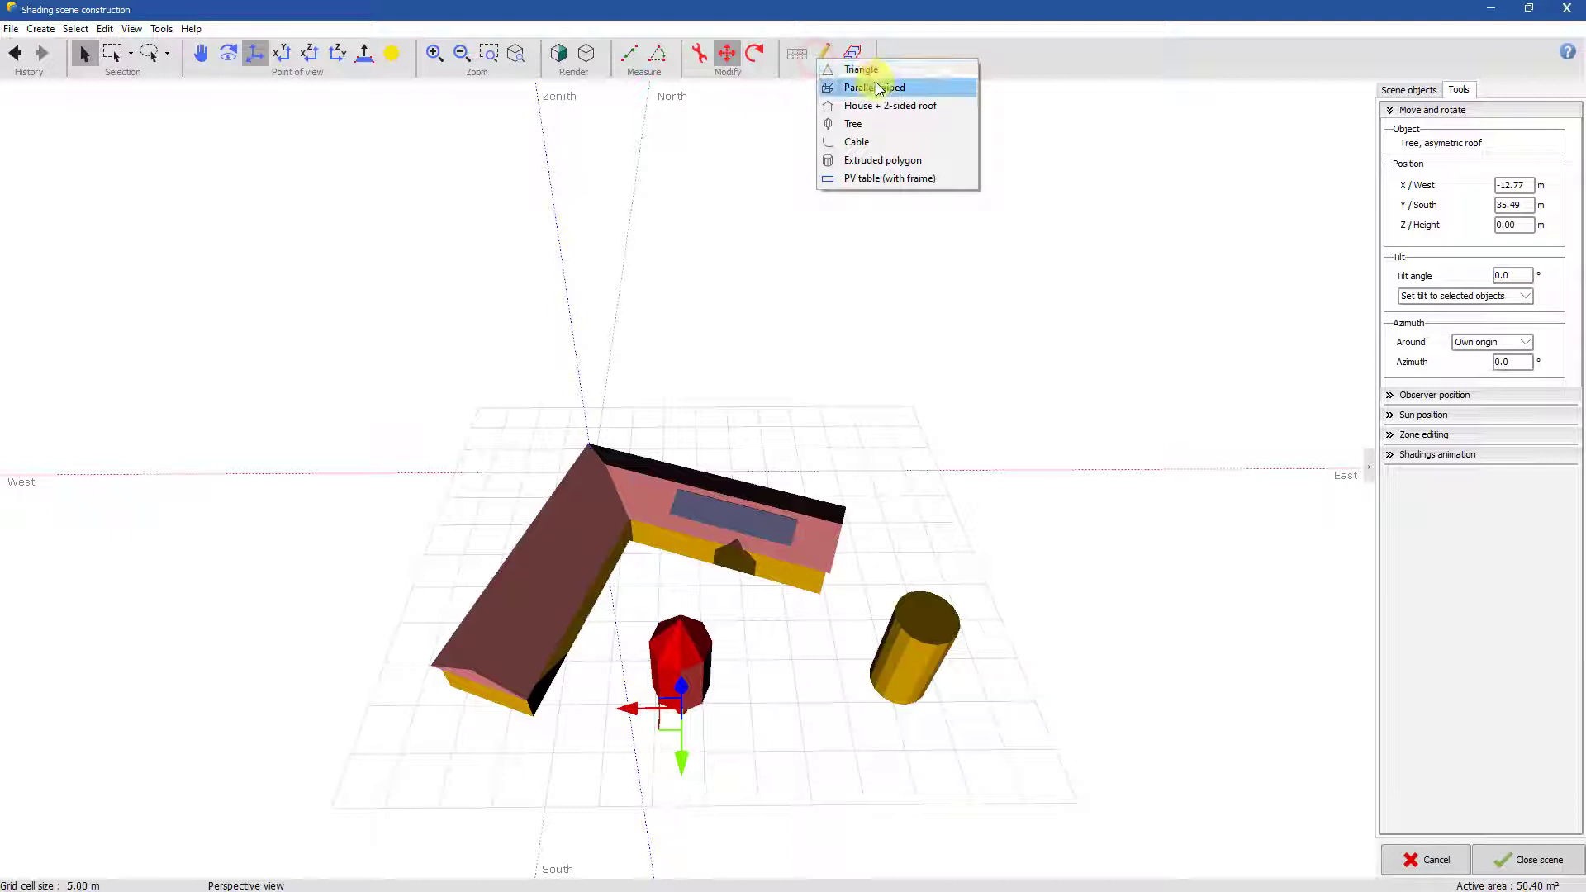
mouse_move(889, 106)
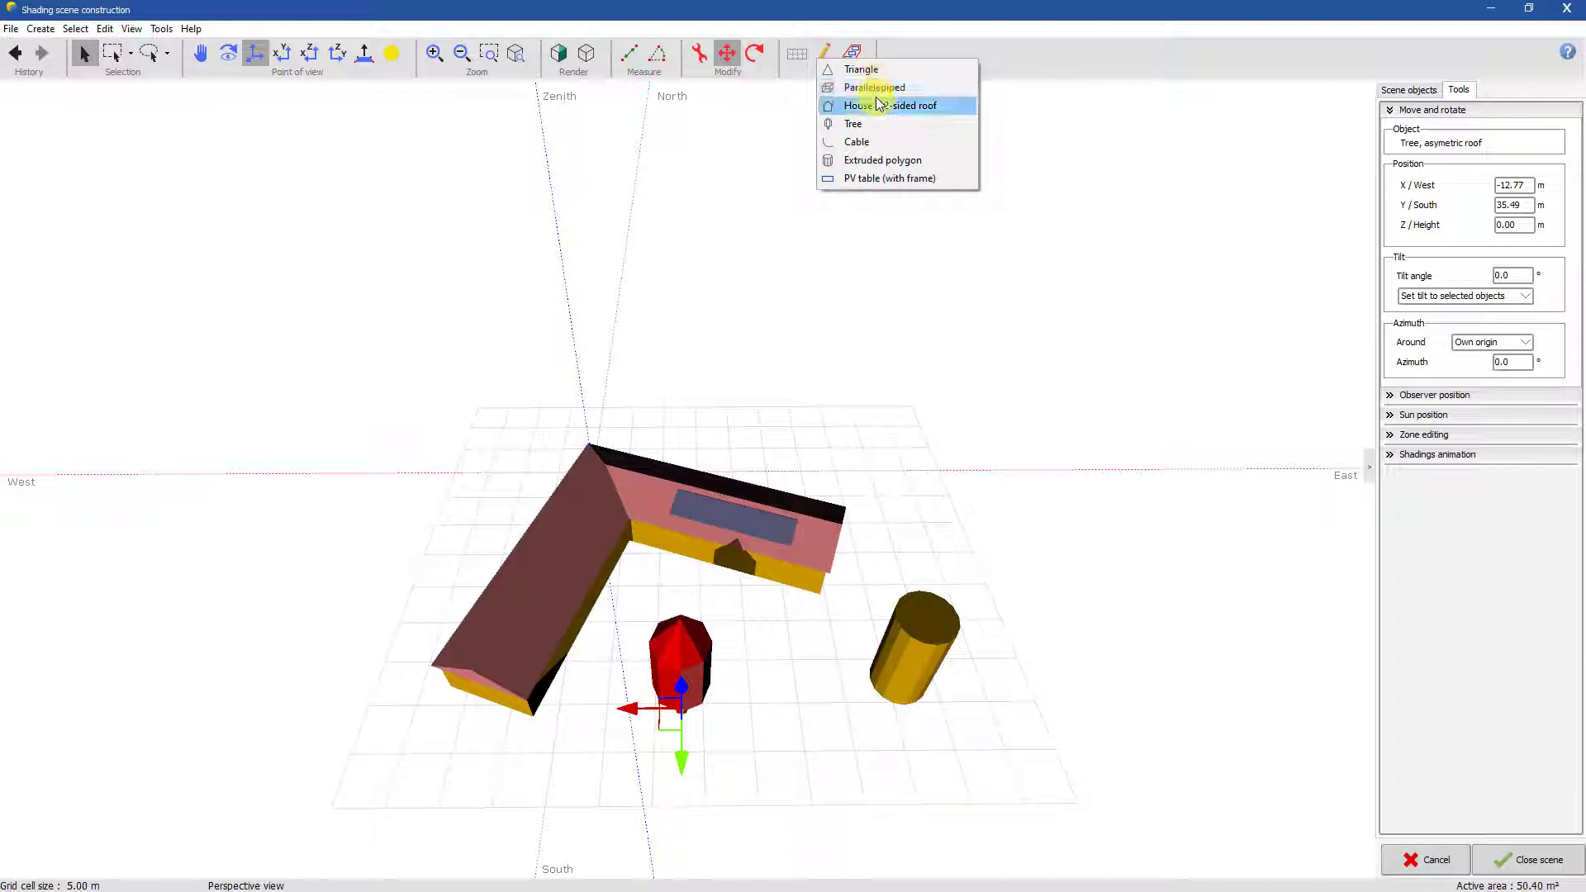
mouse_move(874, 88)
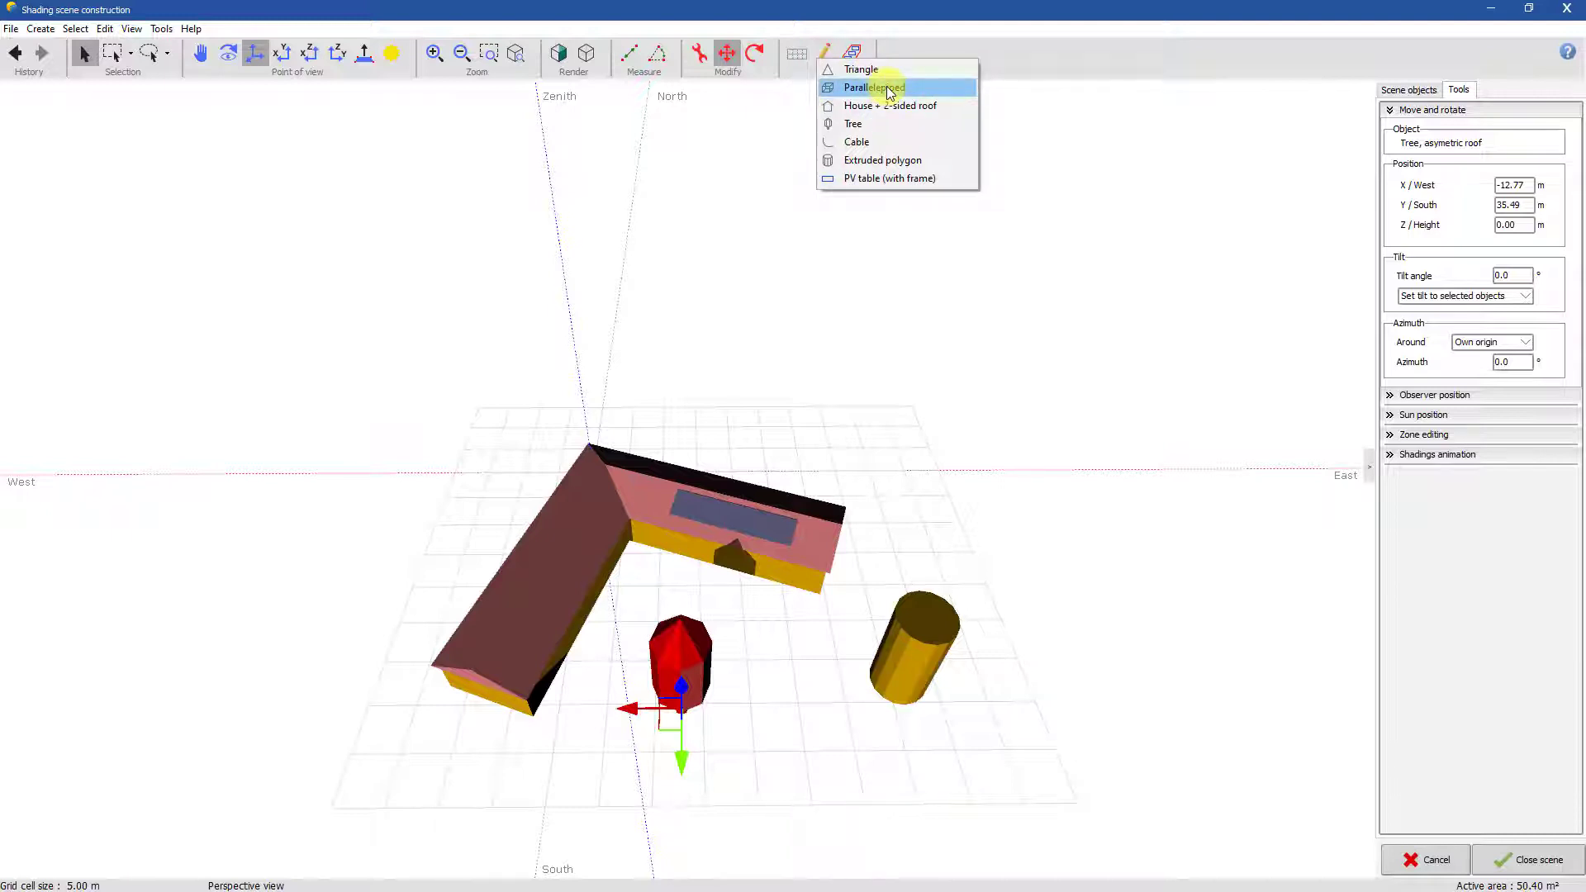
click(872, 87)
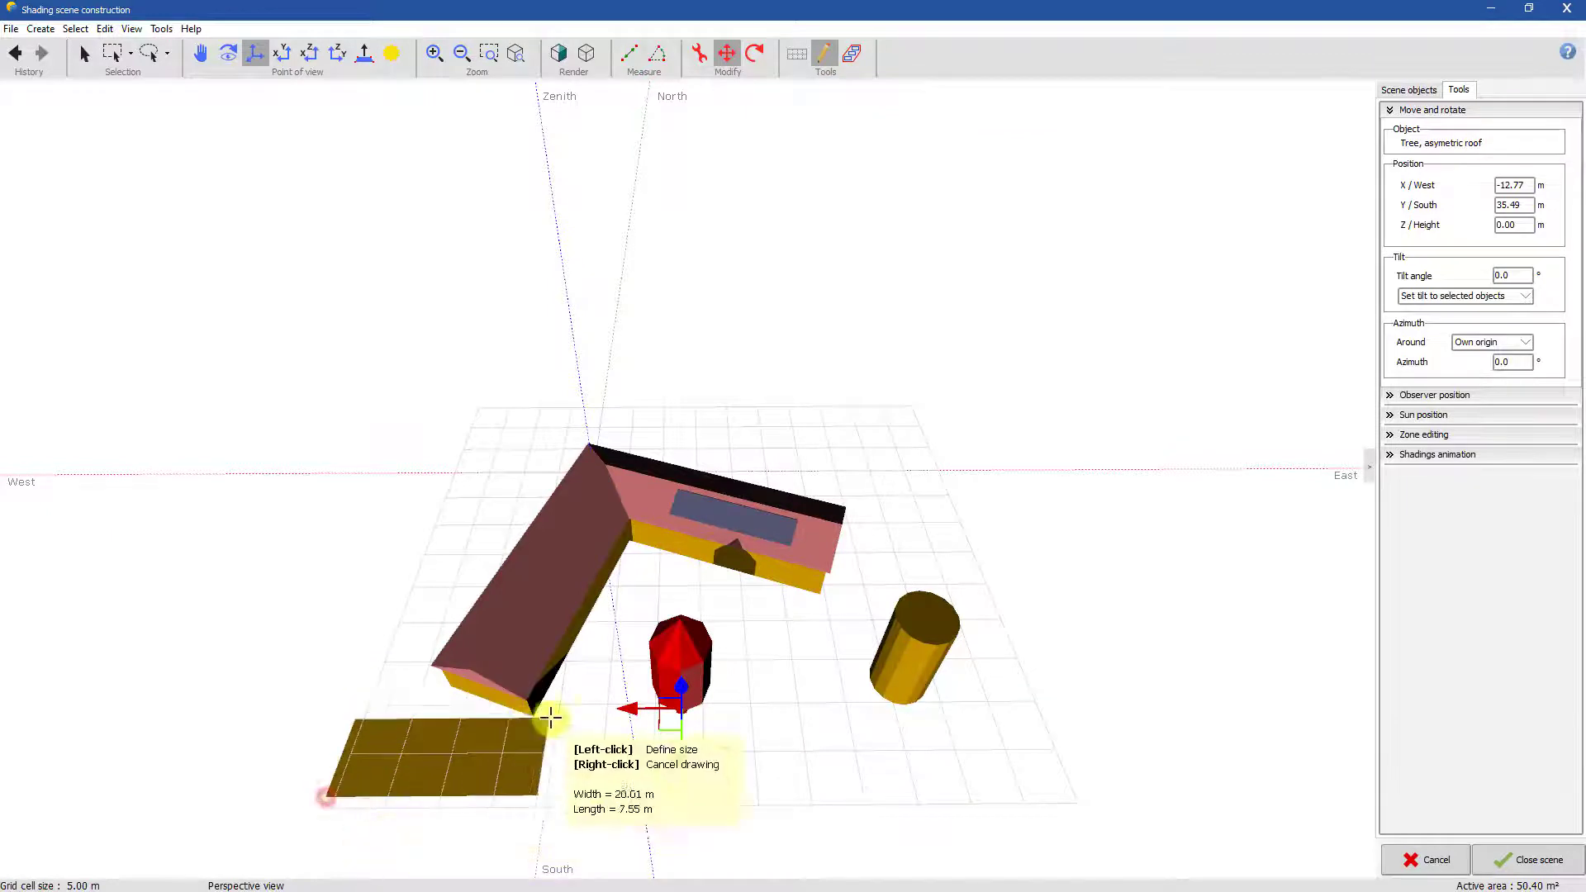
mouse_move(910, 405)
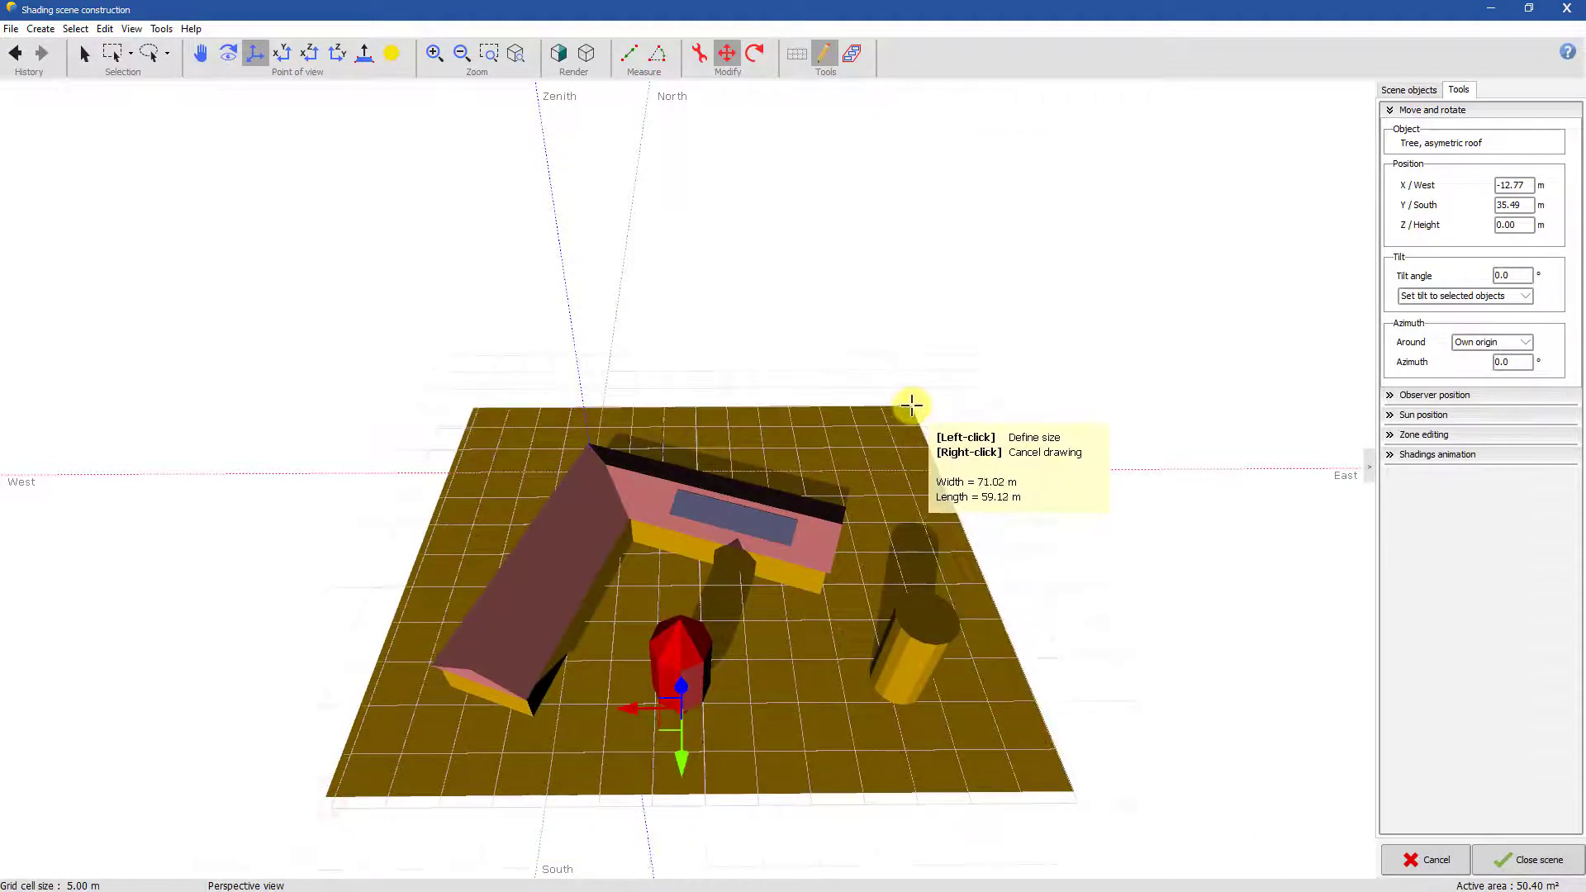
click(910, 405)
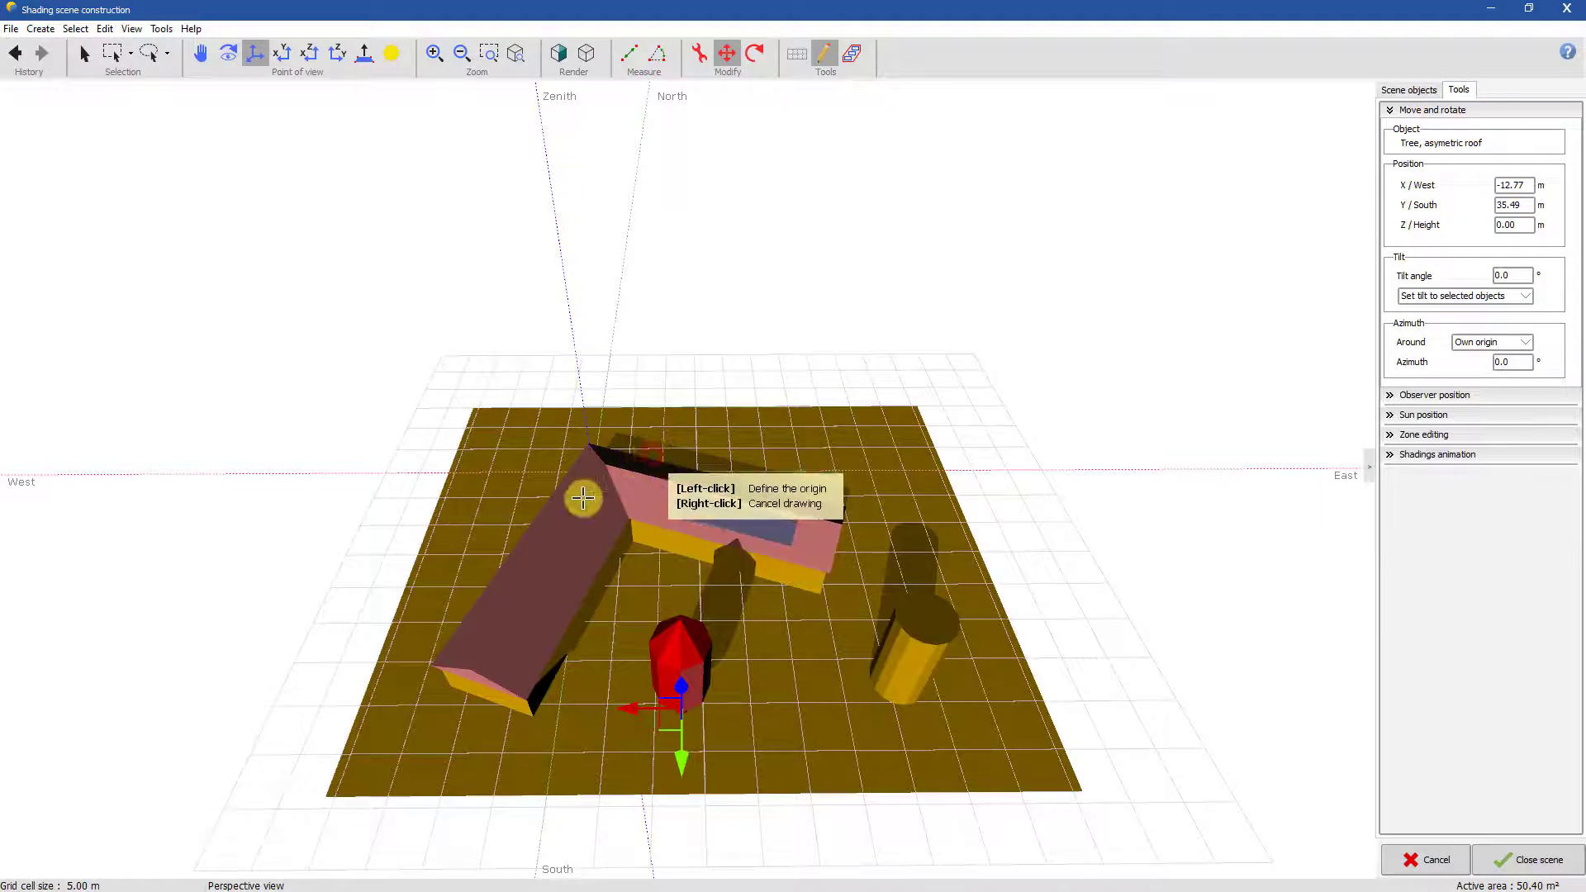
right_click(582, 497)
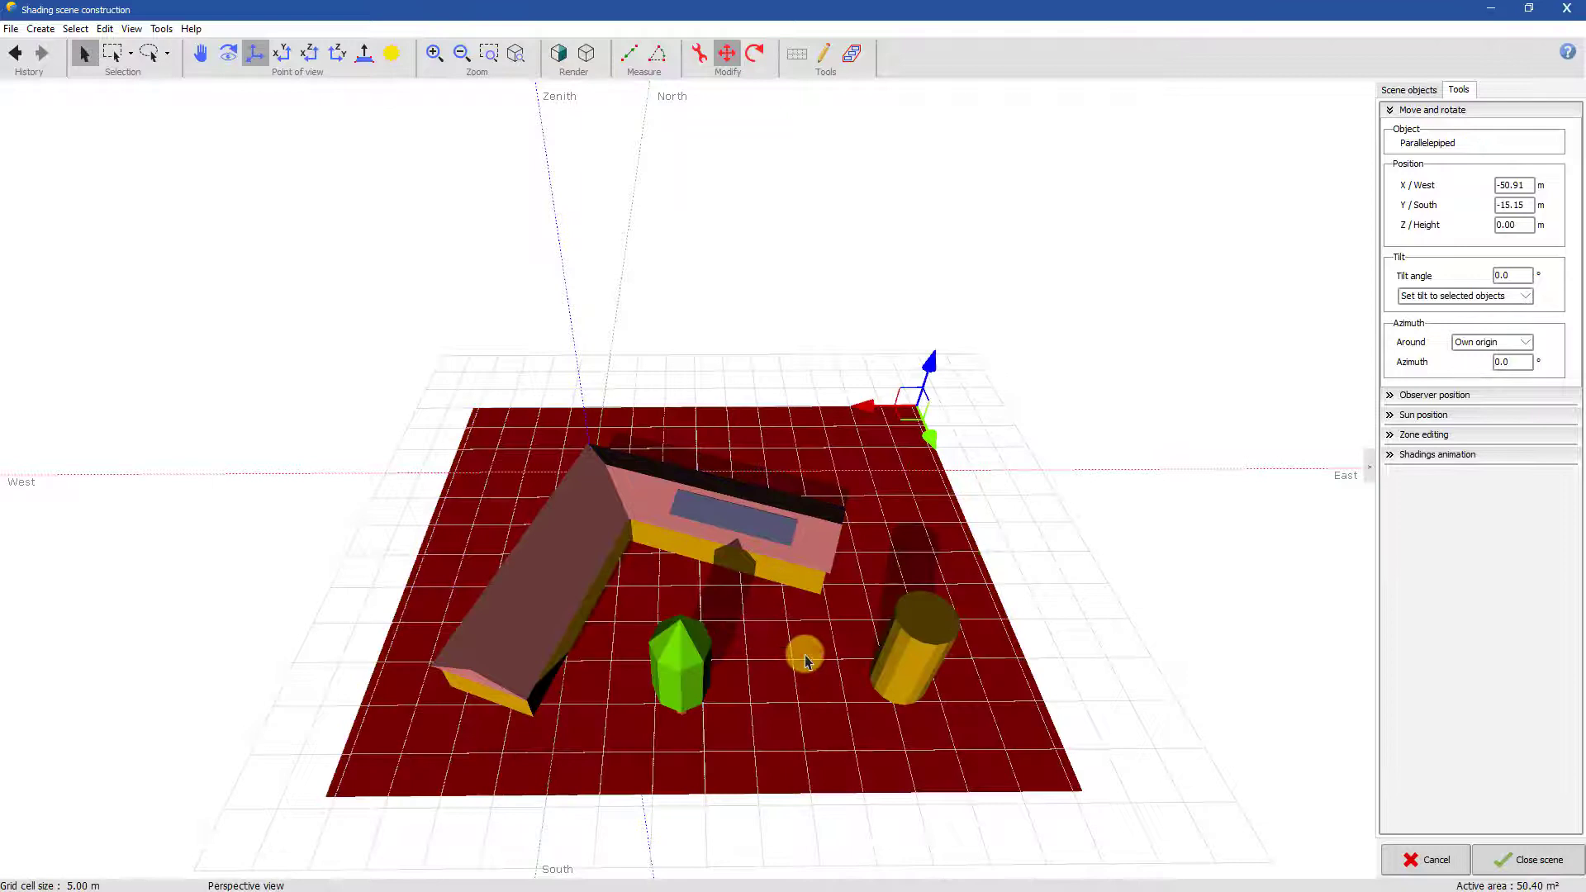
click(132, 28)
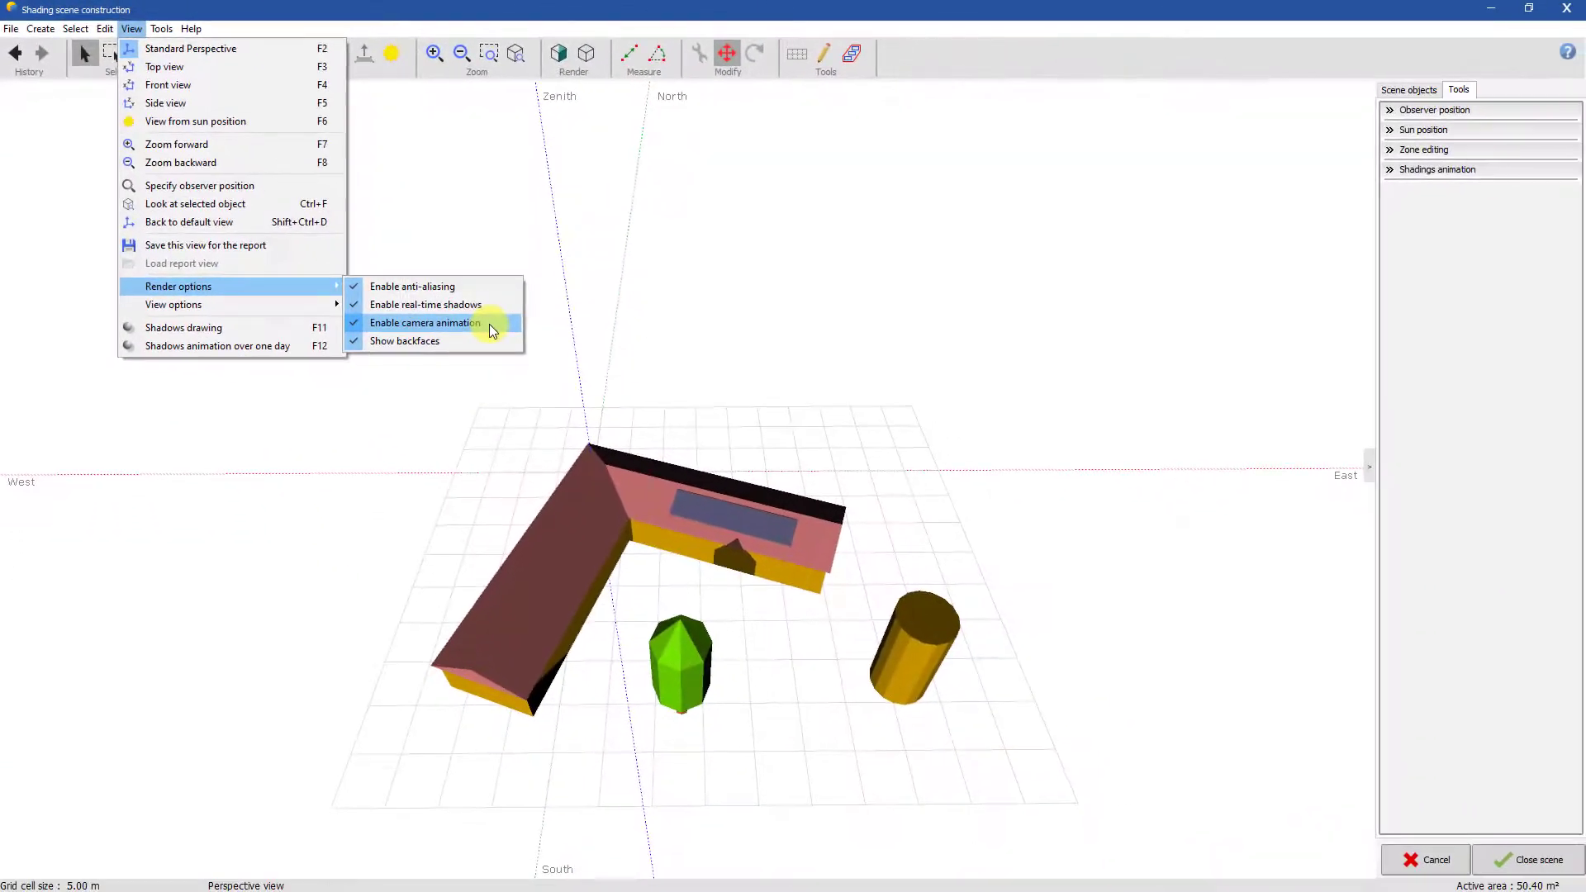
Check the scene from the front, side and perspective views
click(424, 322)
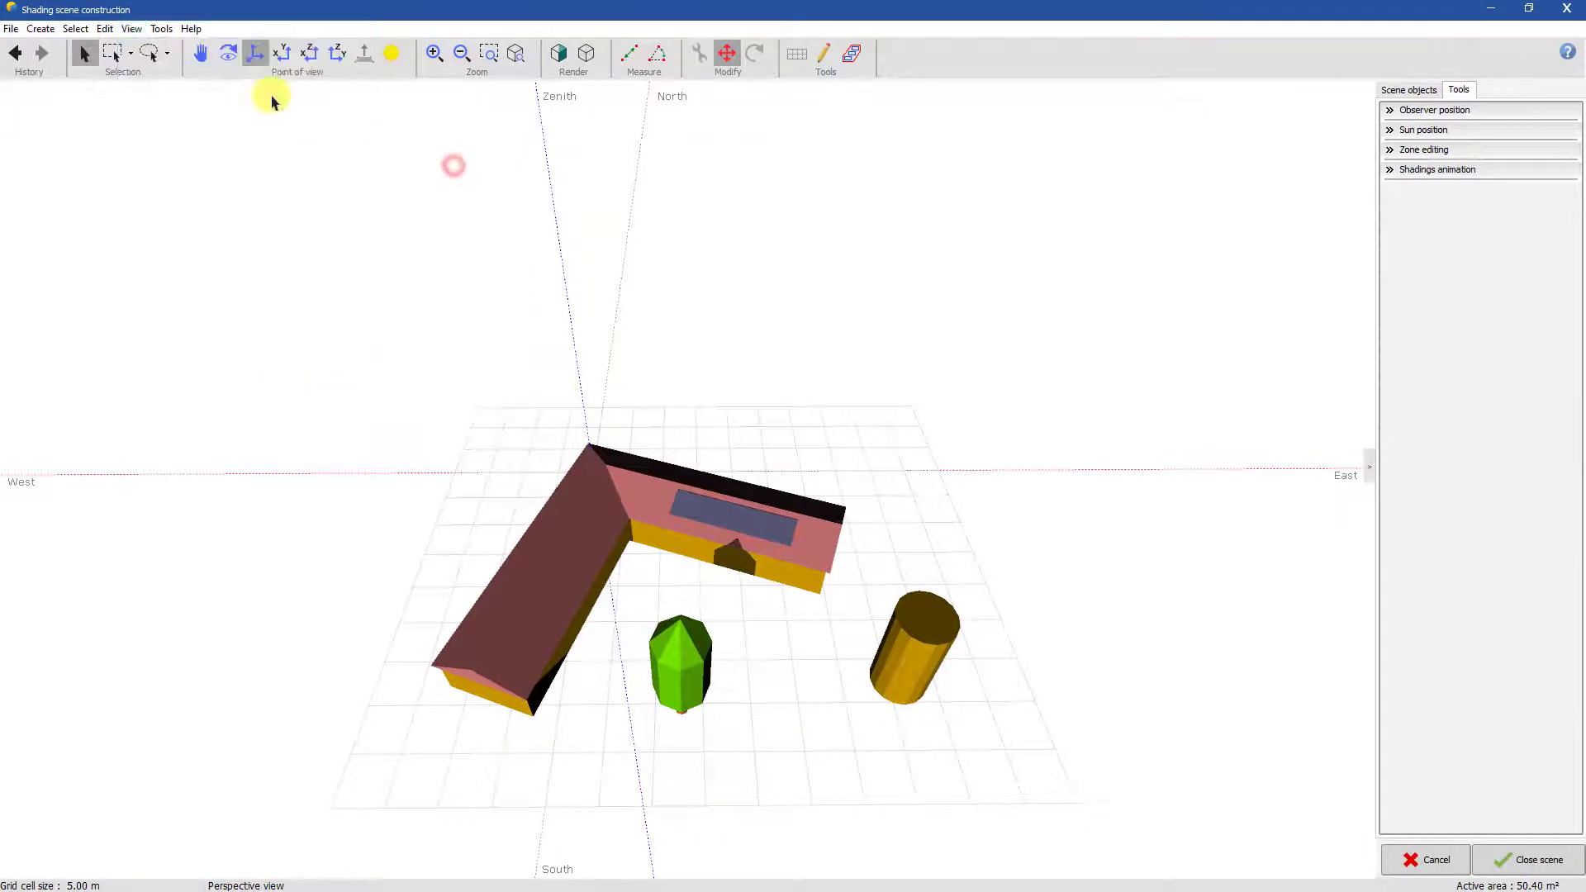
click(335, 53)
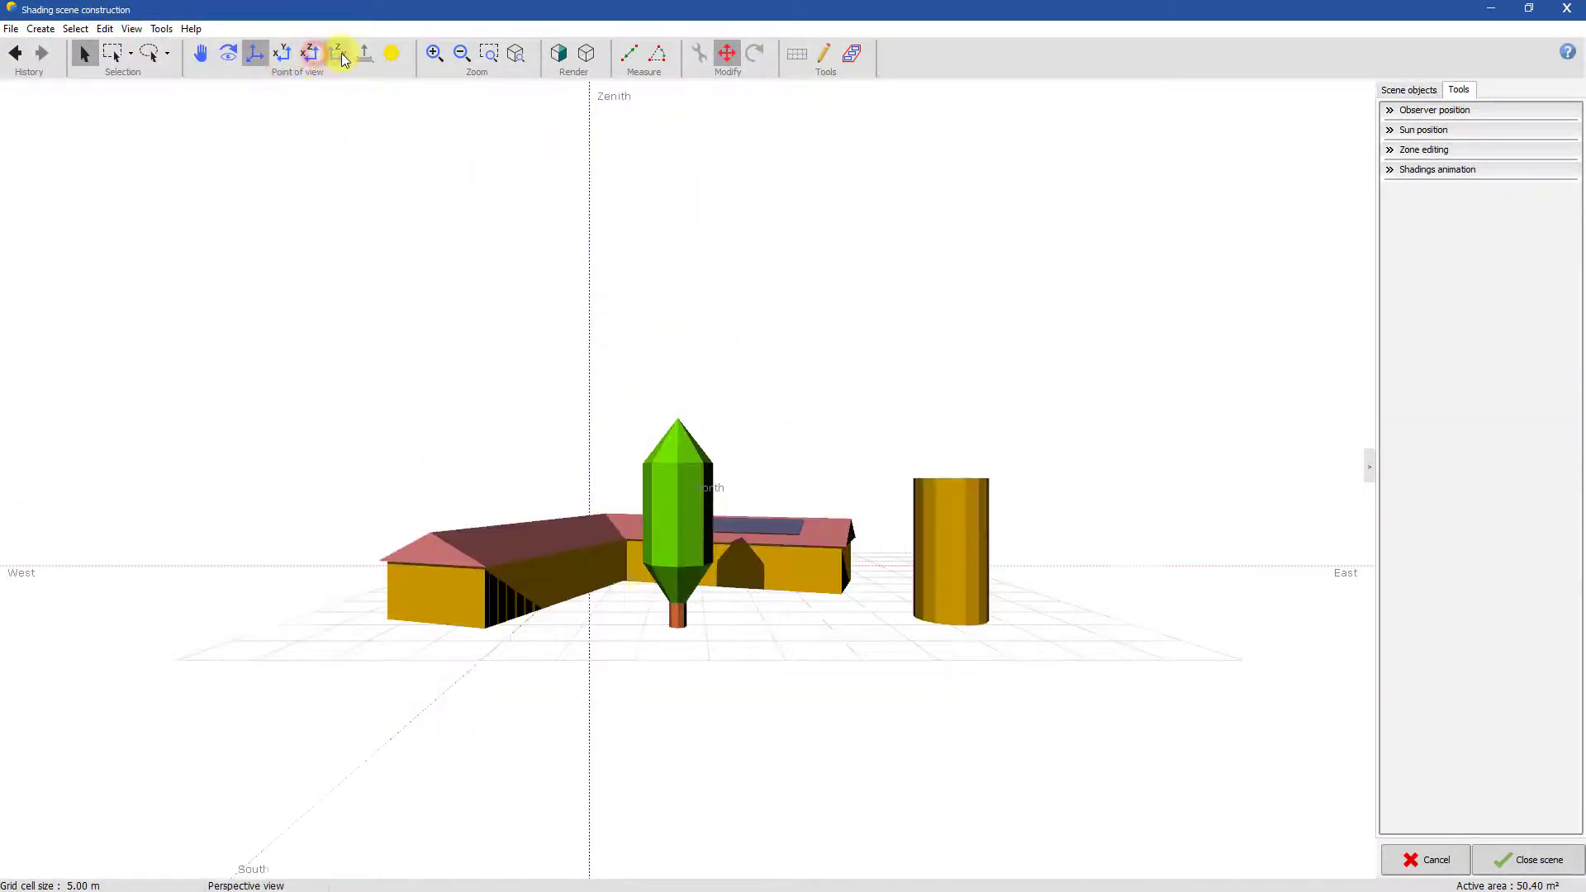
click(255, 53)
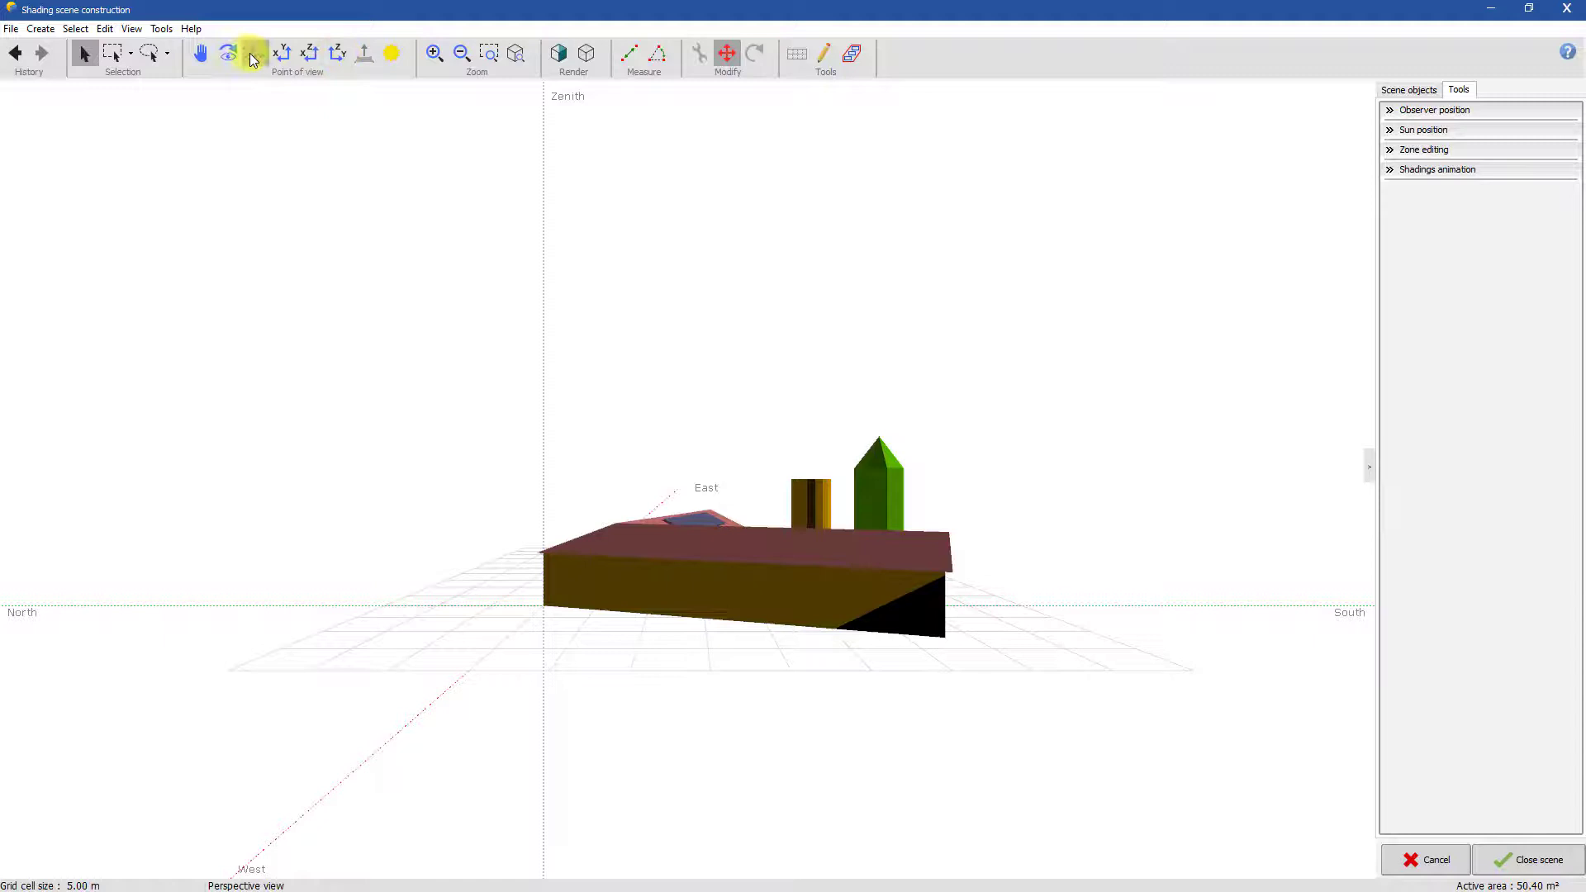
click(254, 53)
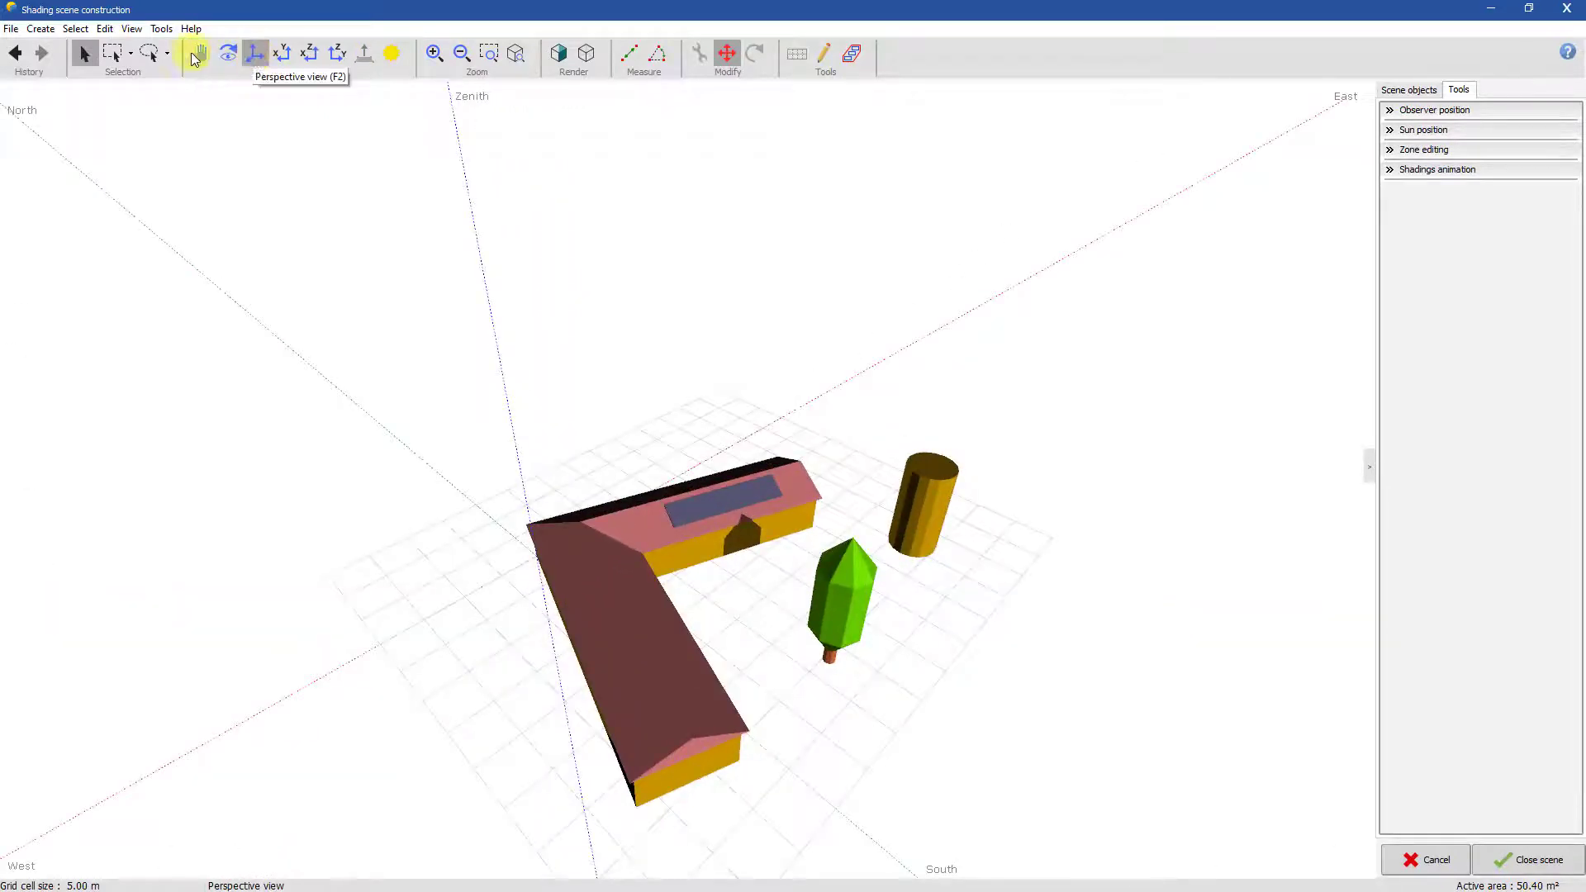
click(131, 28)
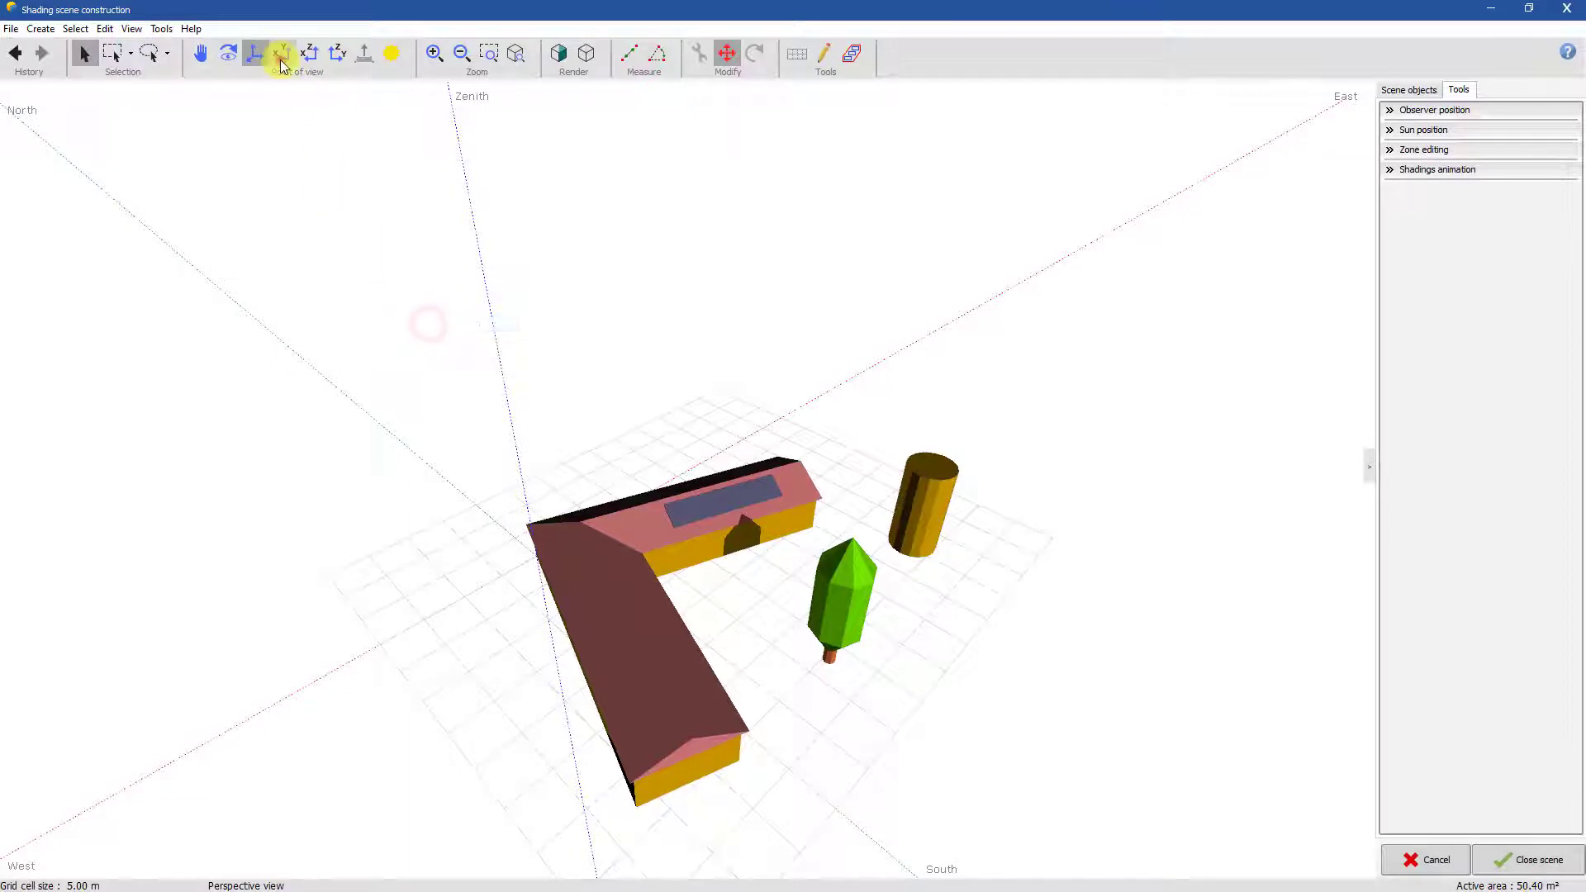
click(336, 53)
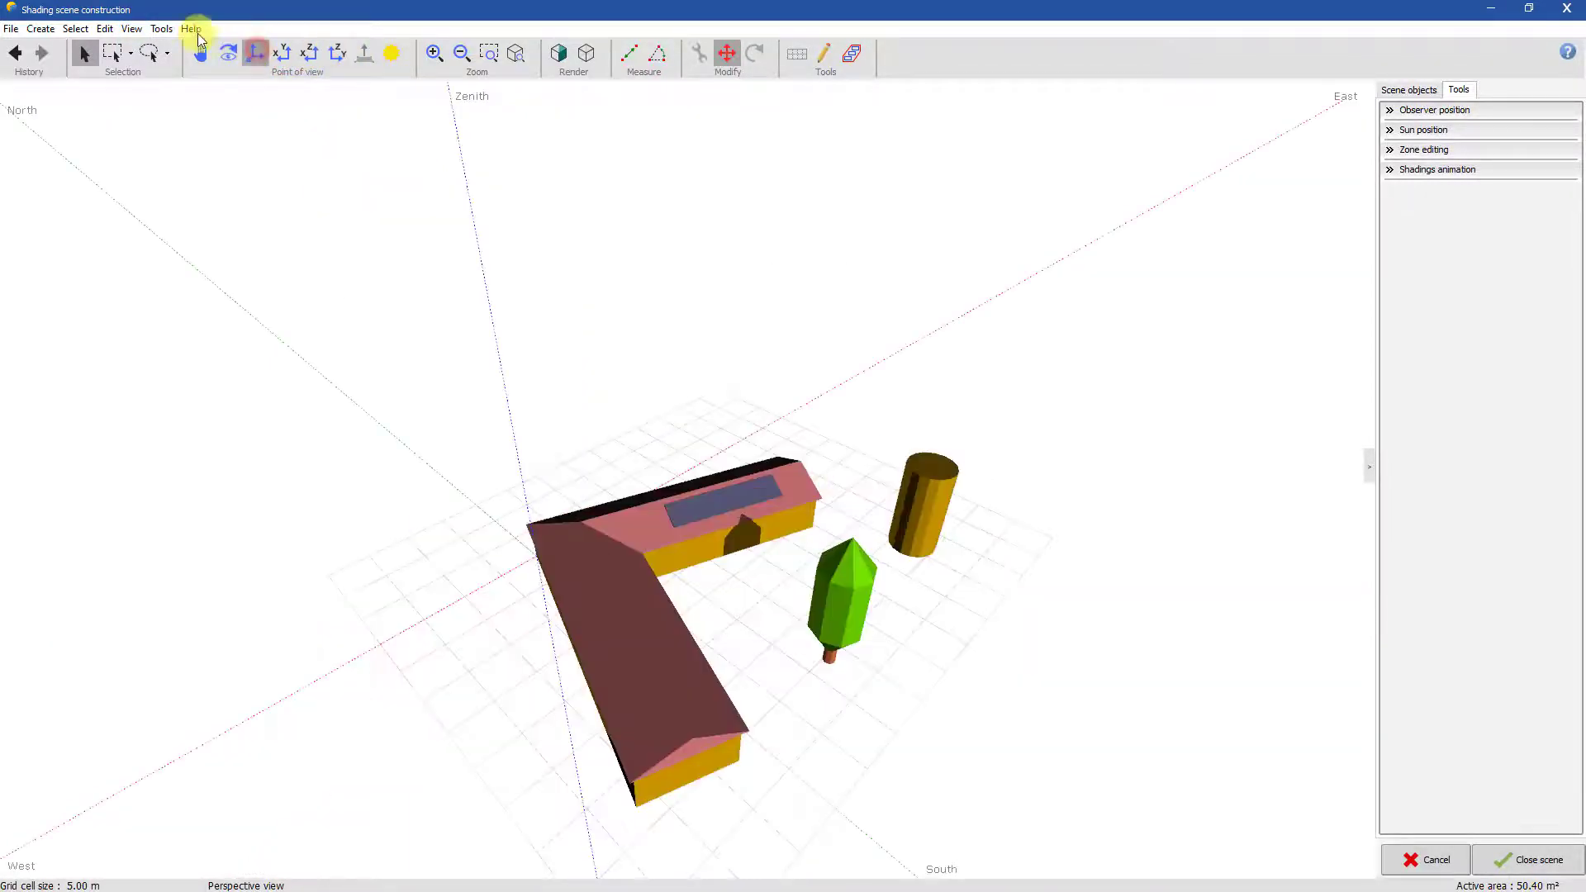
Enable camera animation in the View render options
click(132, 28)
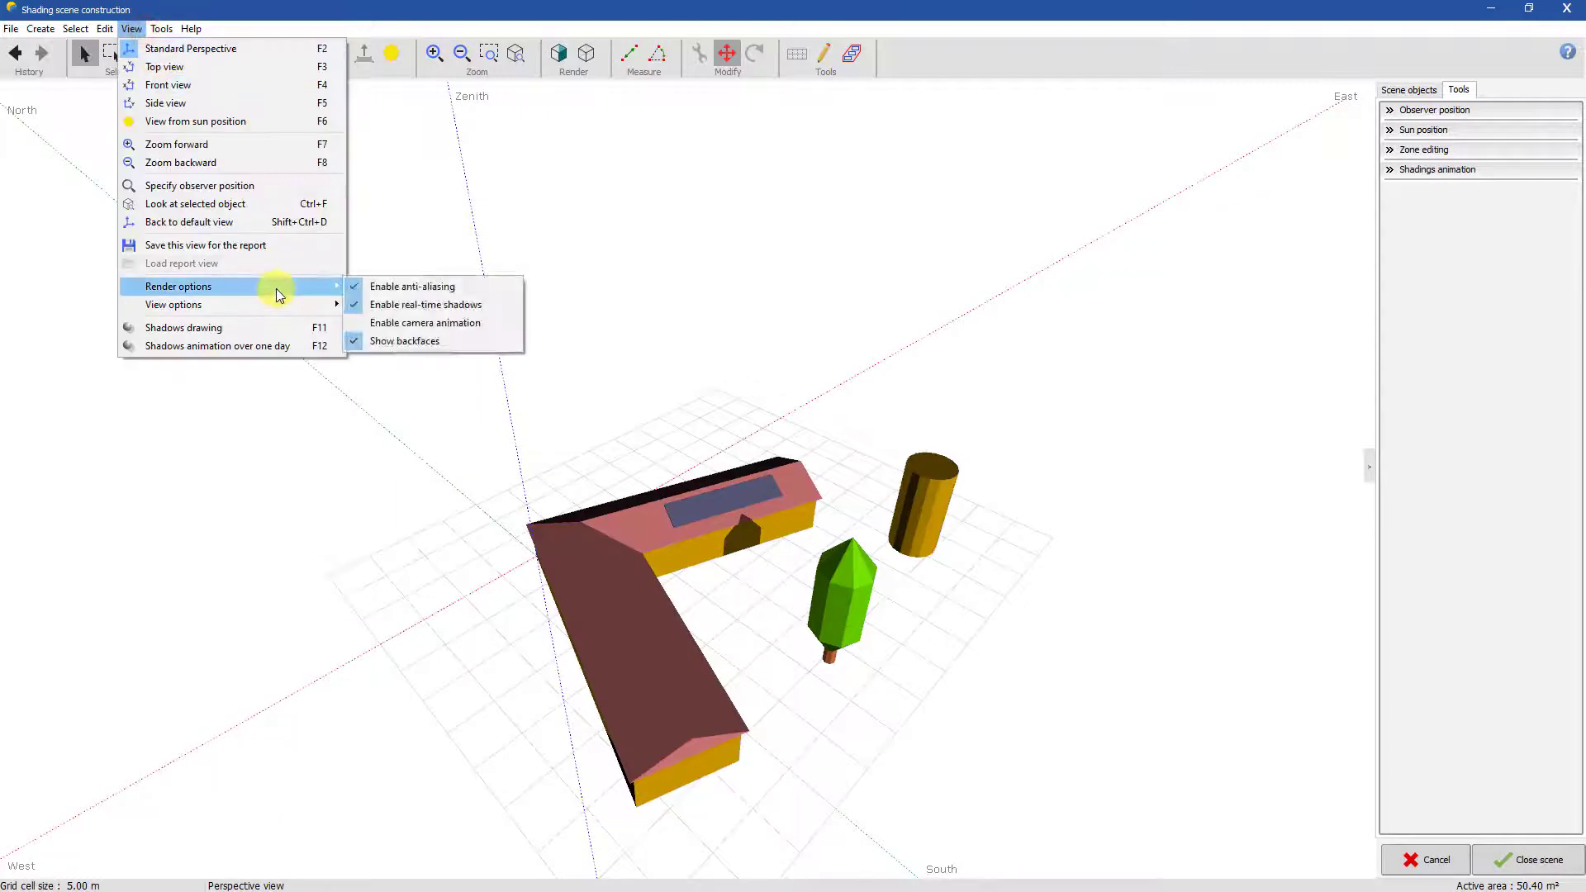
mouse_move(424, 322)
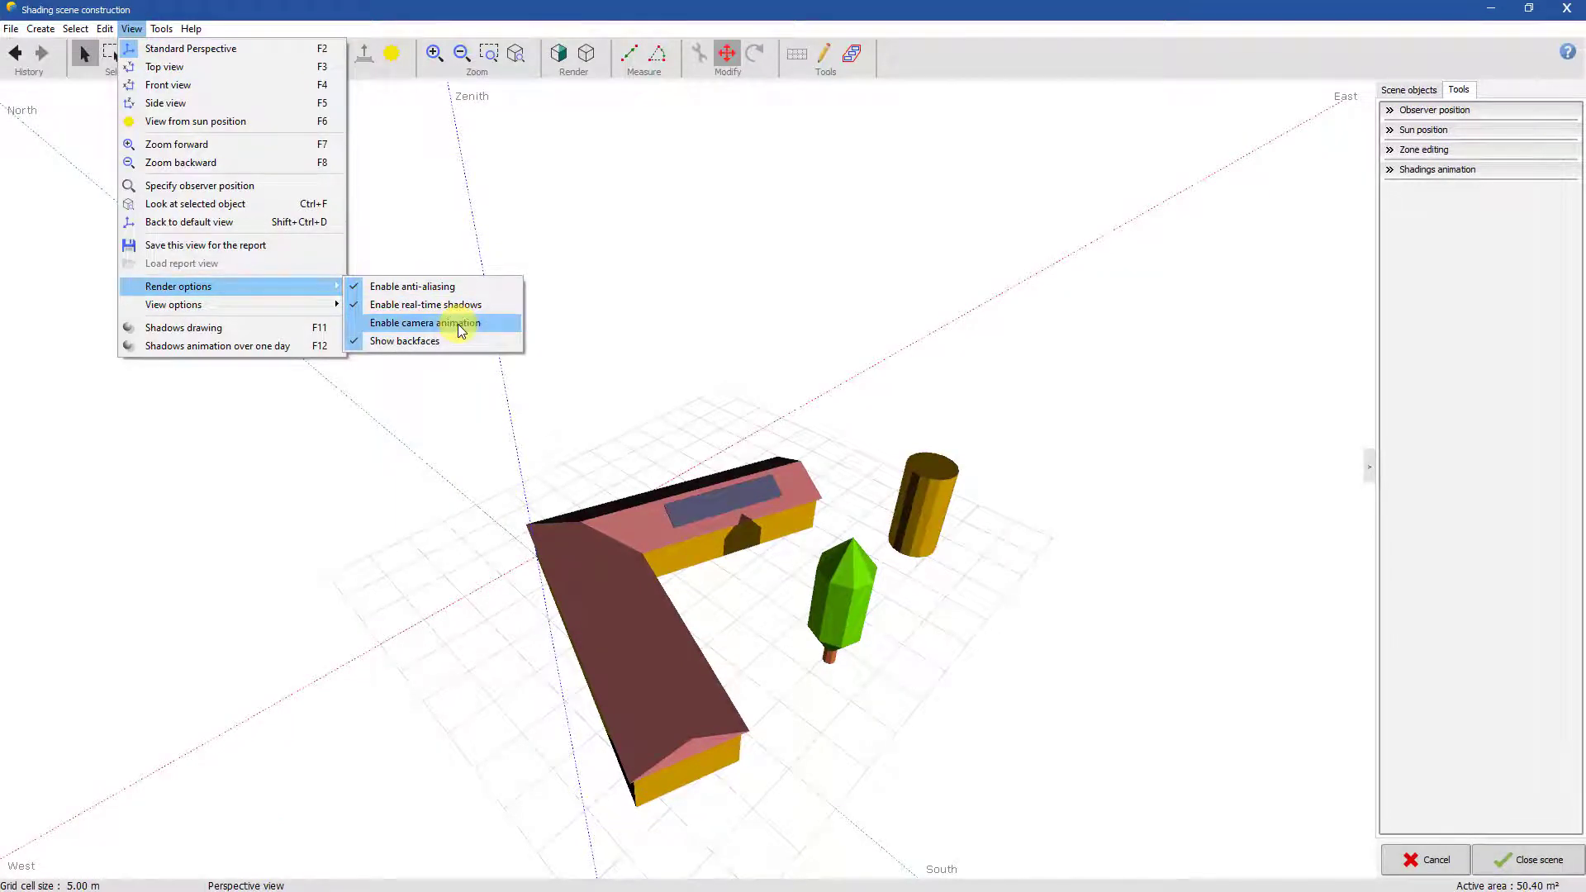
click(424, 322)
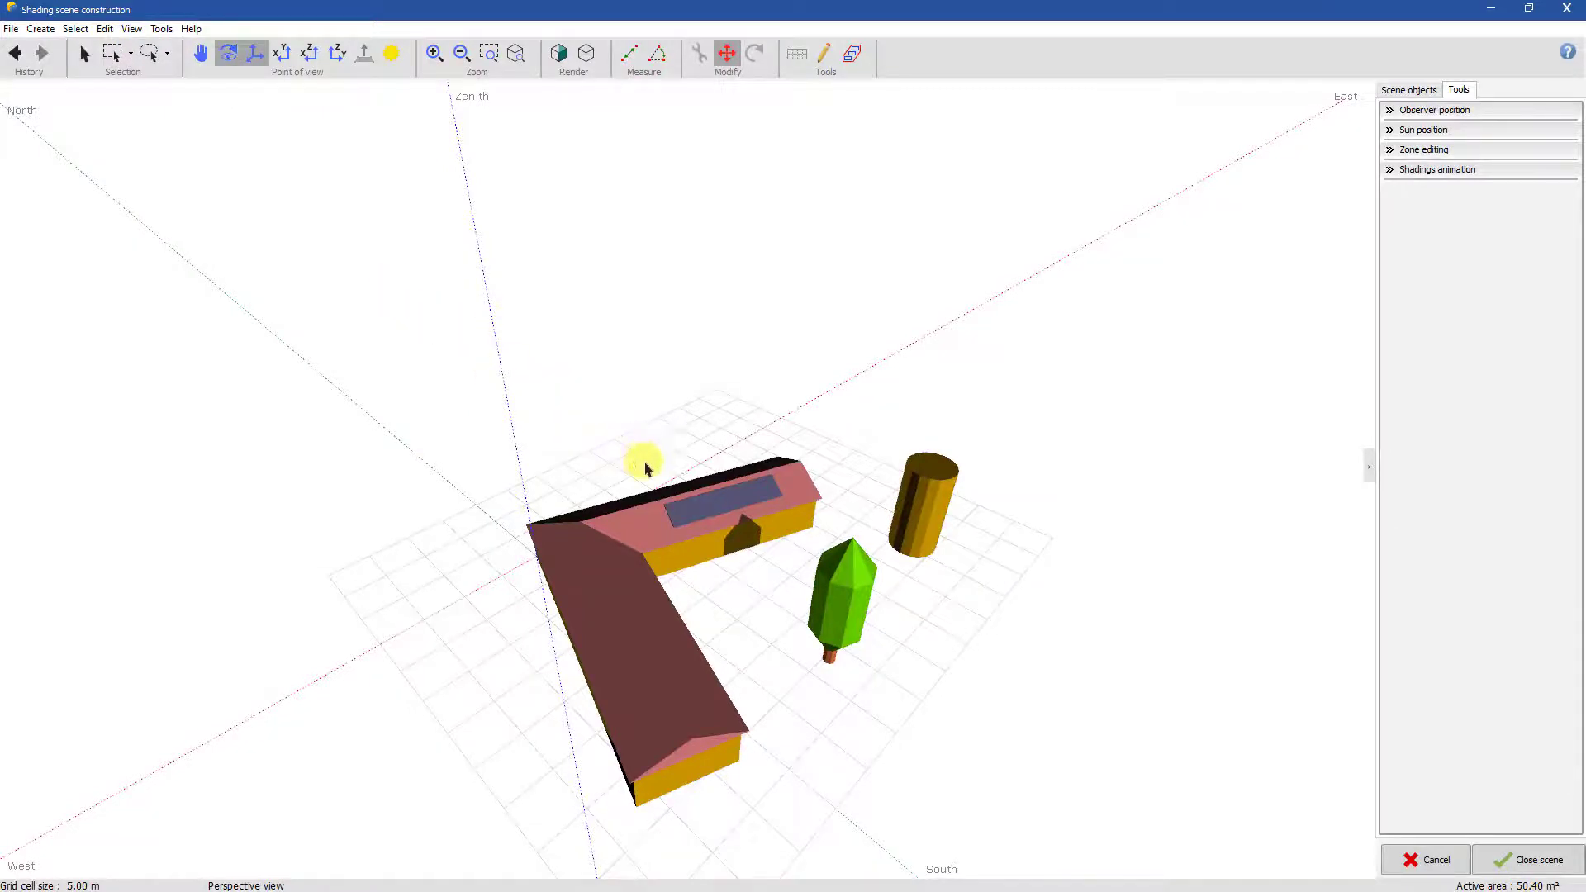
click(130, 28)
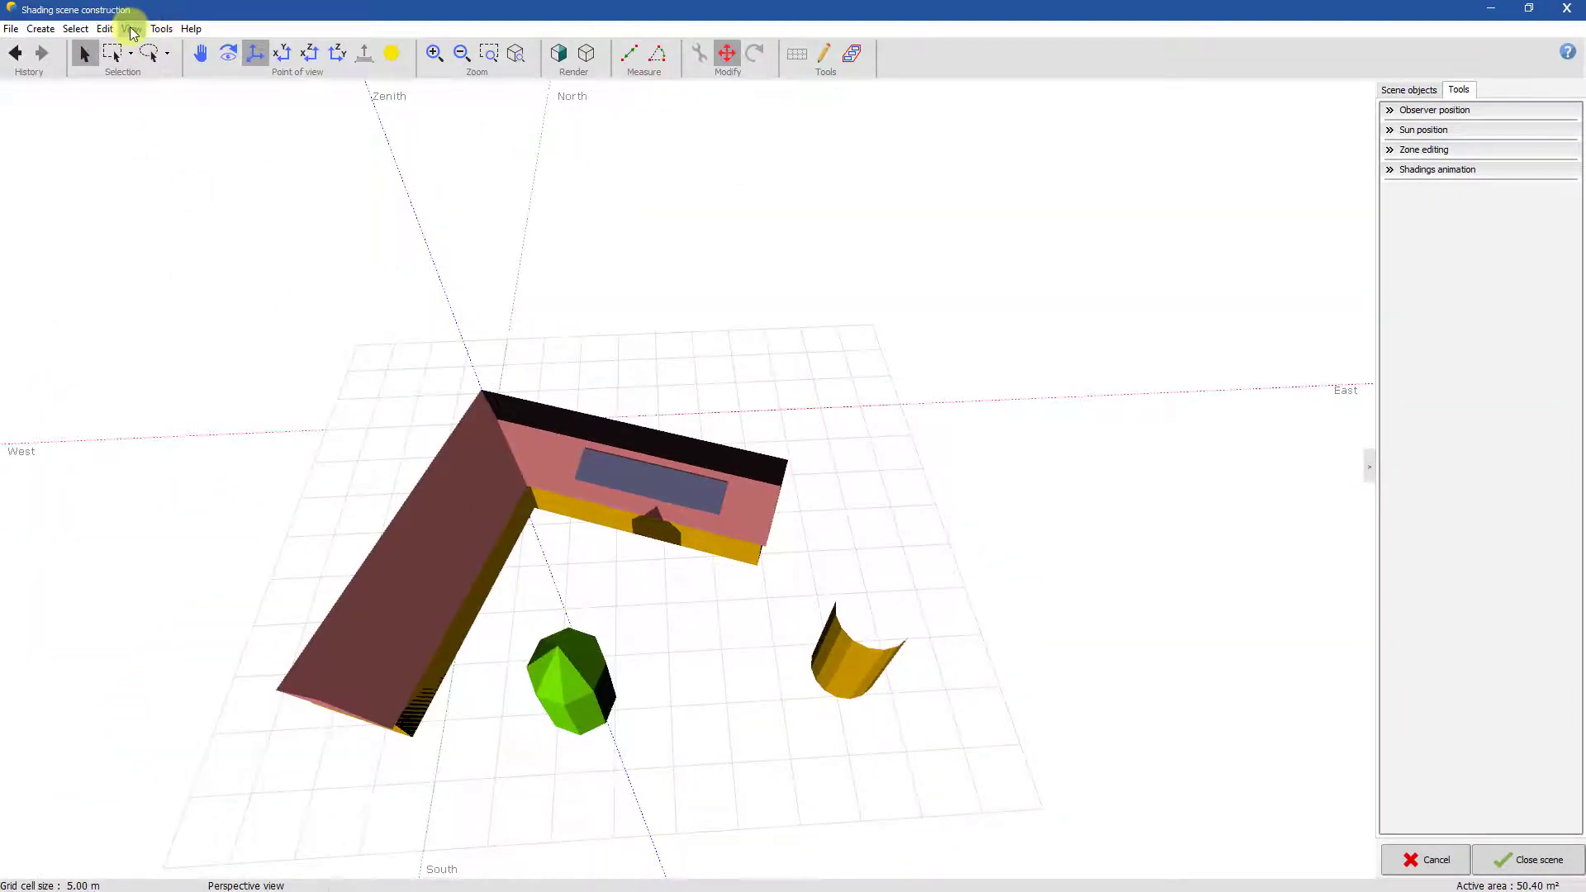
Enable Show backfaces so the cylinder renders as a full solid
click(130, 28)
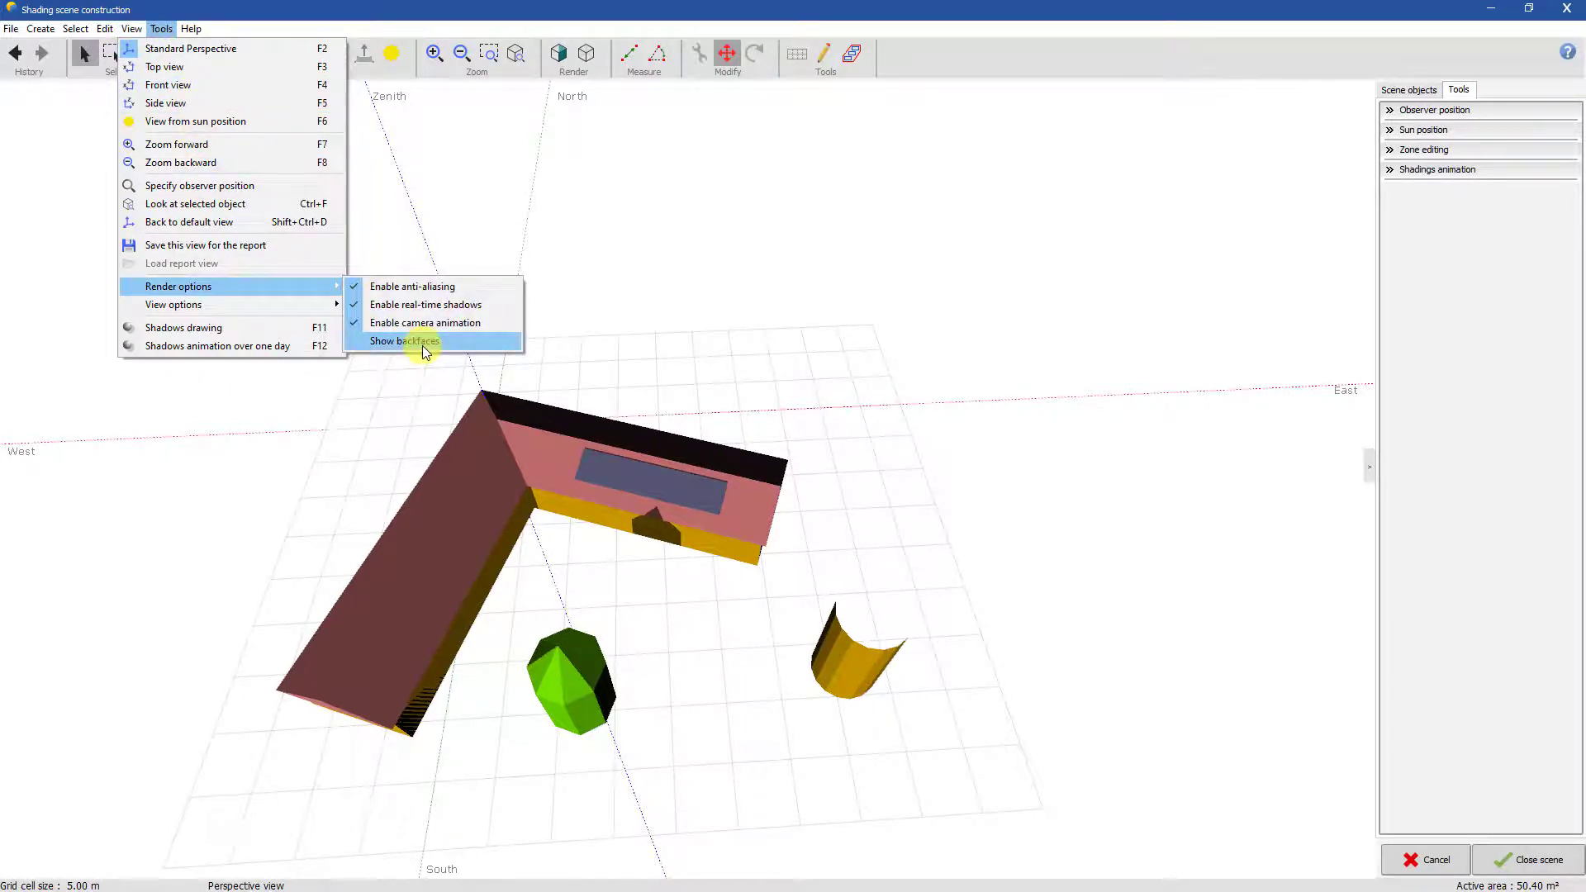
click(405, 340)
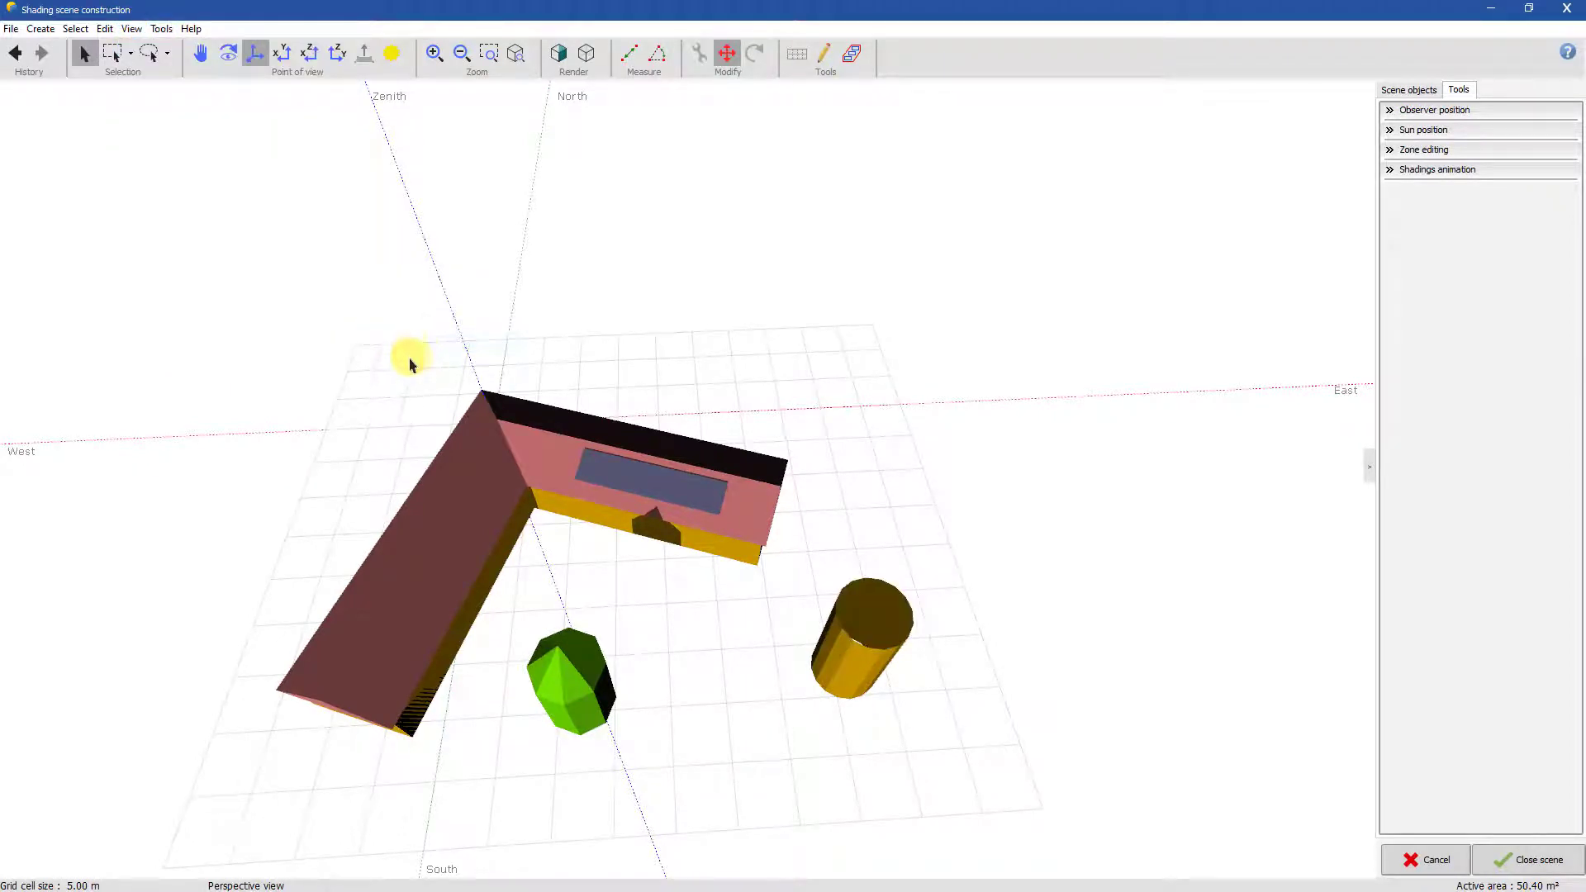
mouse_move(381, 349)
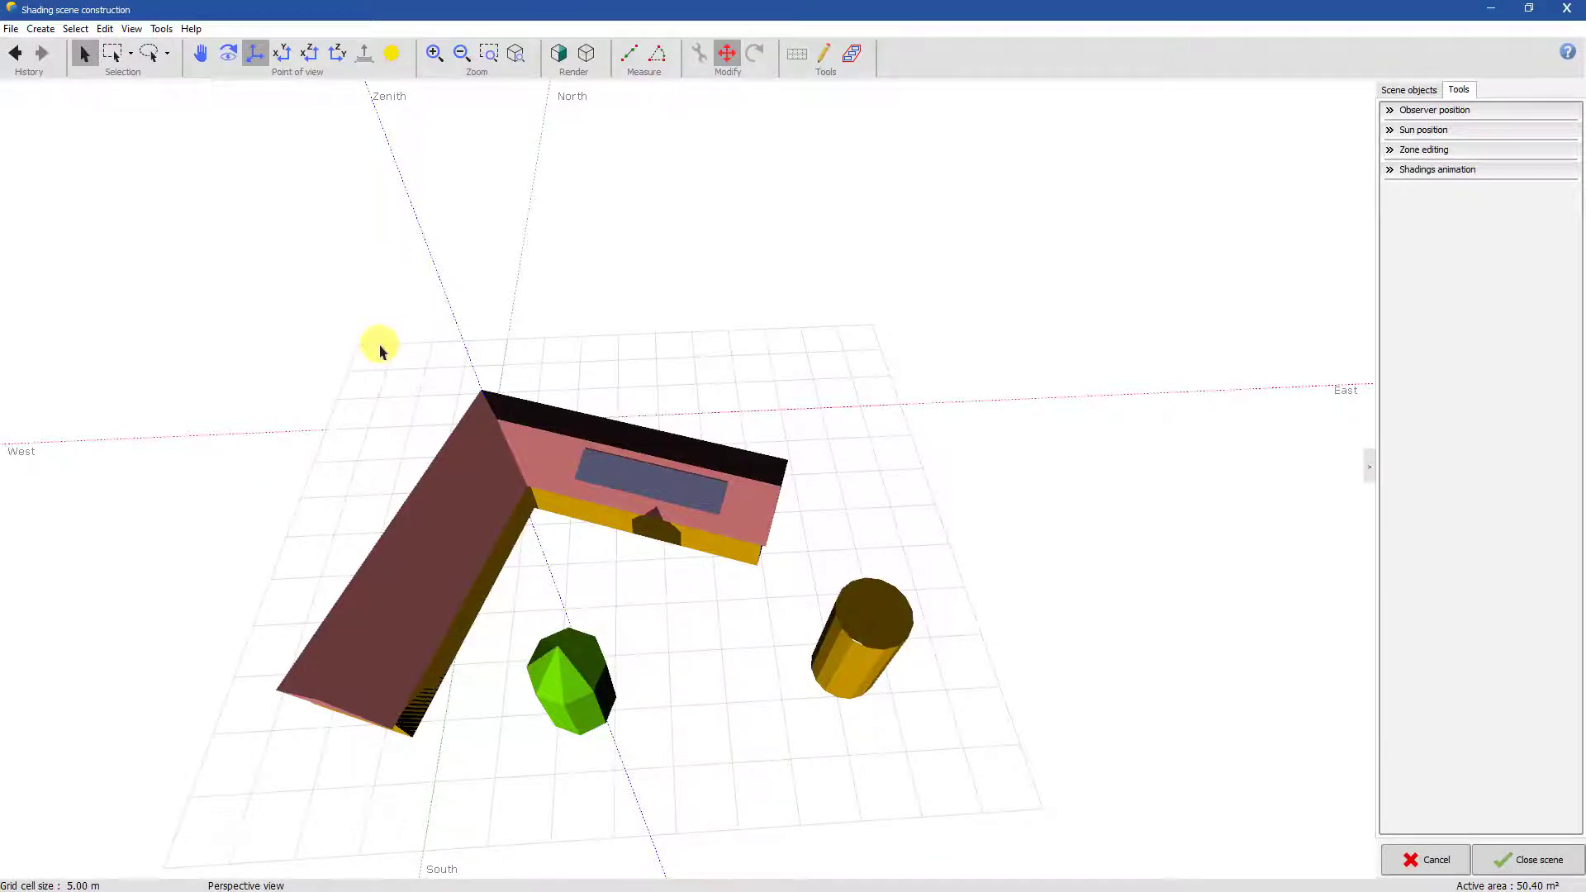
mouse_move(375, 364)
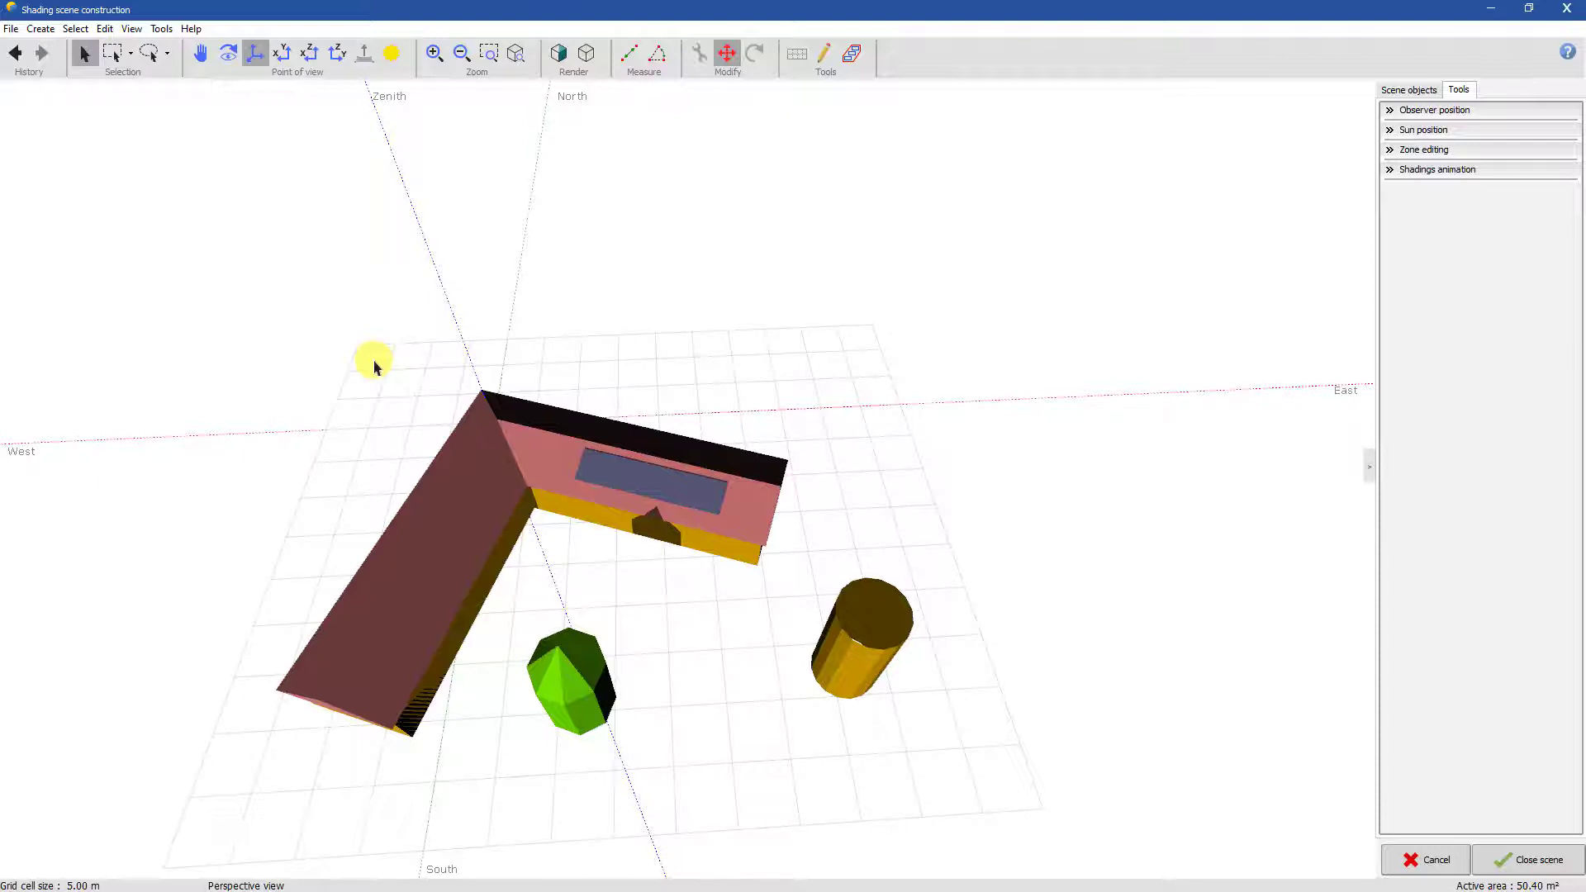
mouse_move(128, 33)
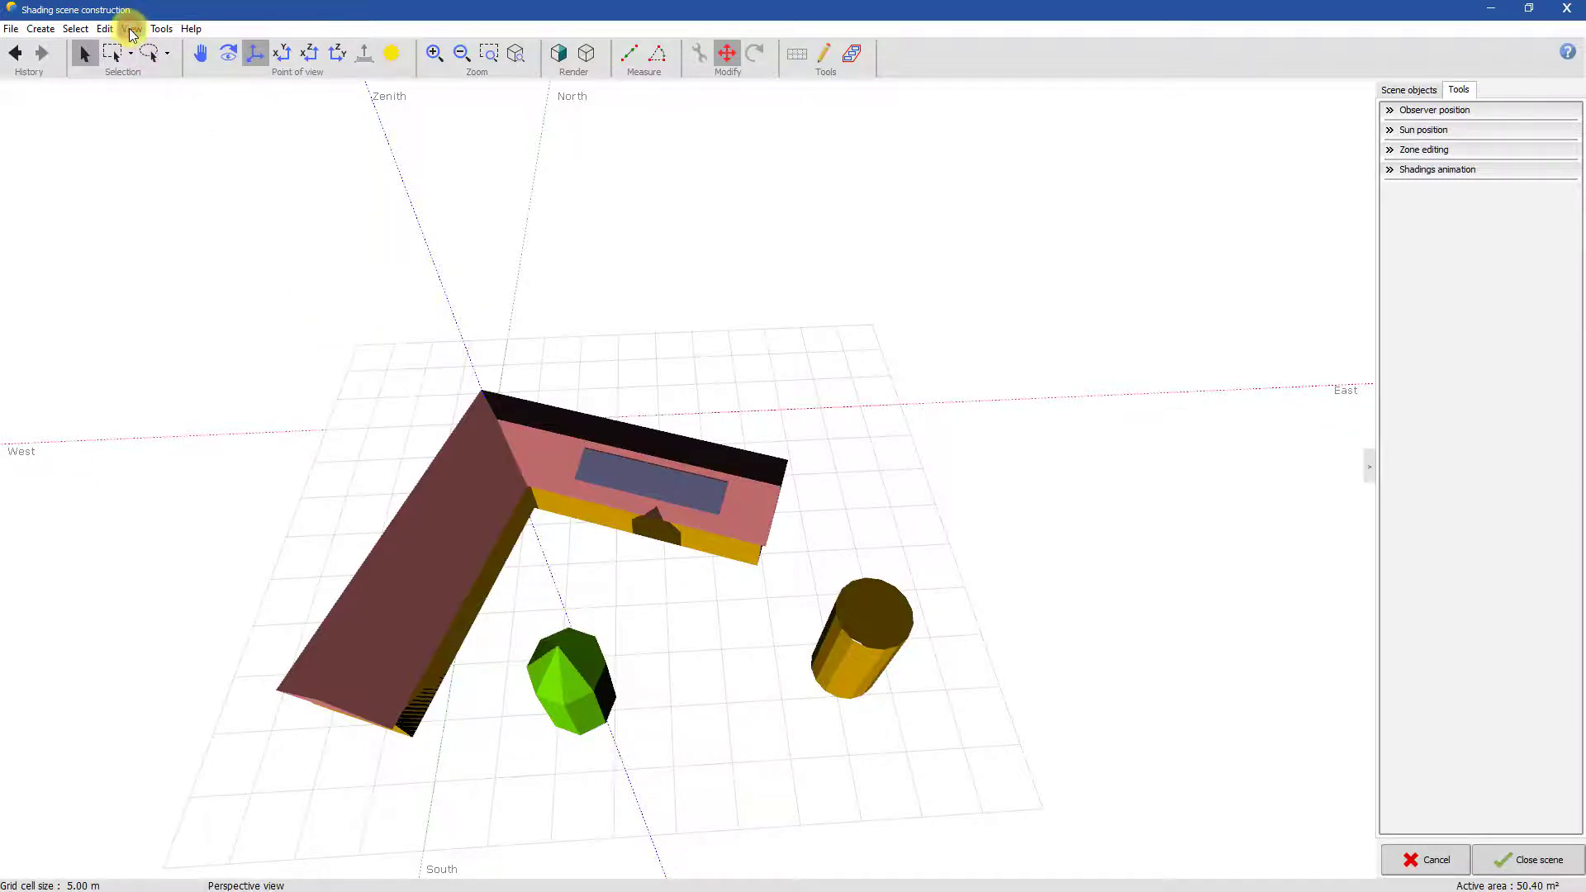
mouse_move(185, 142)
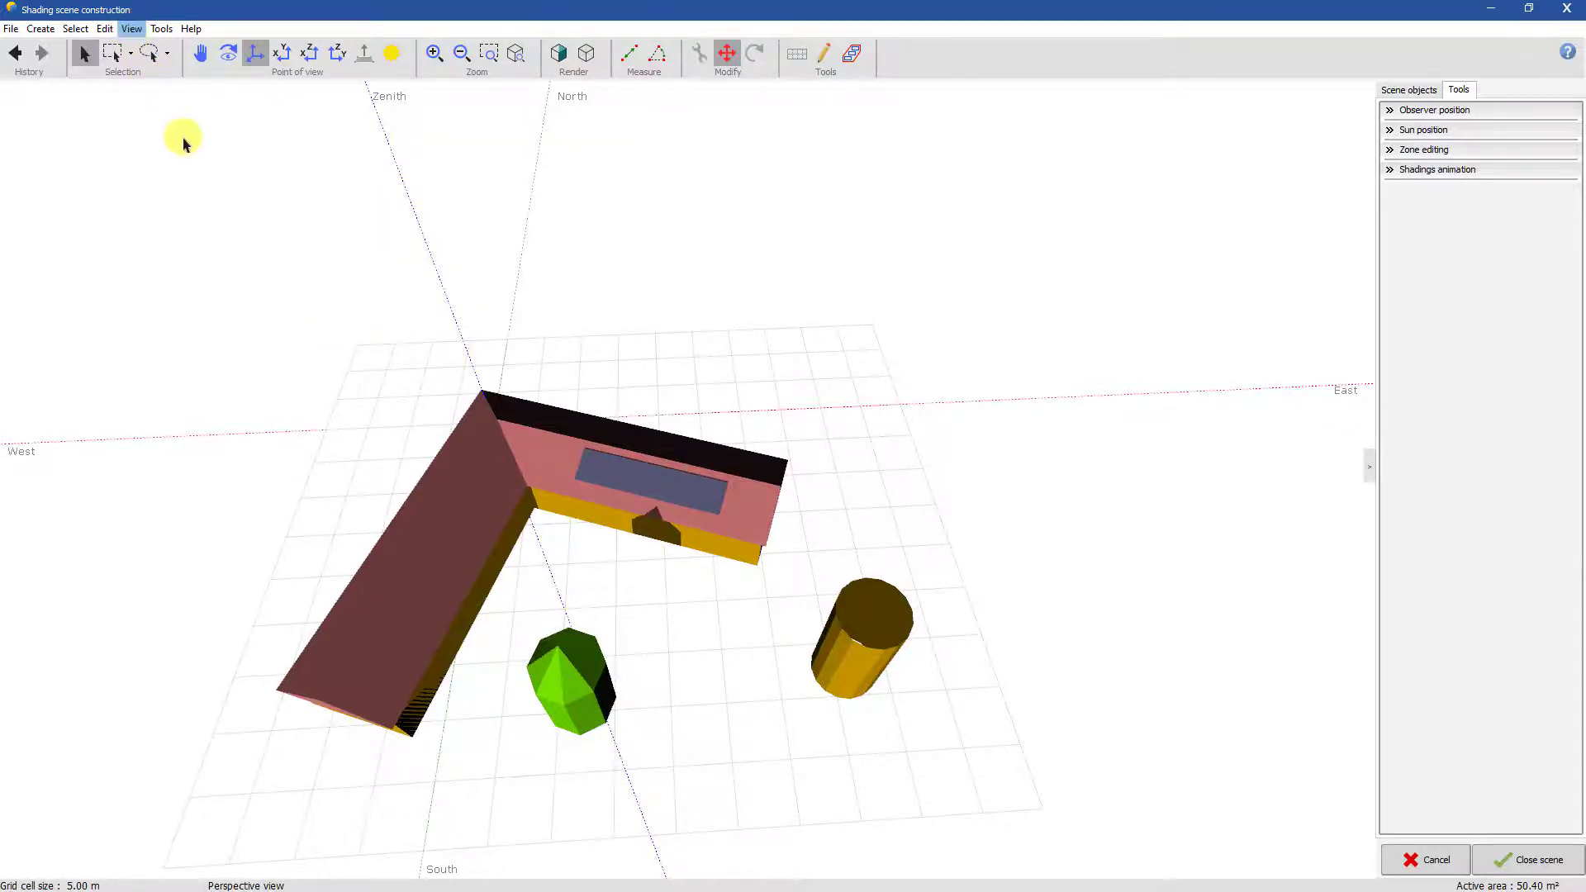
Uncheck Show grids and Show axes in the View options
click(131, 28)
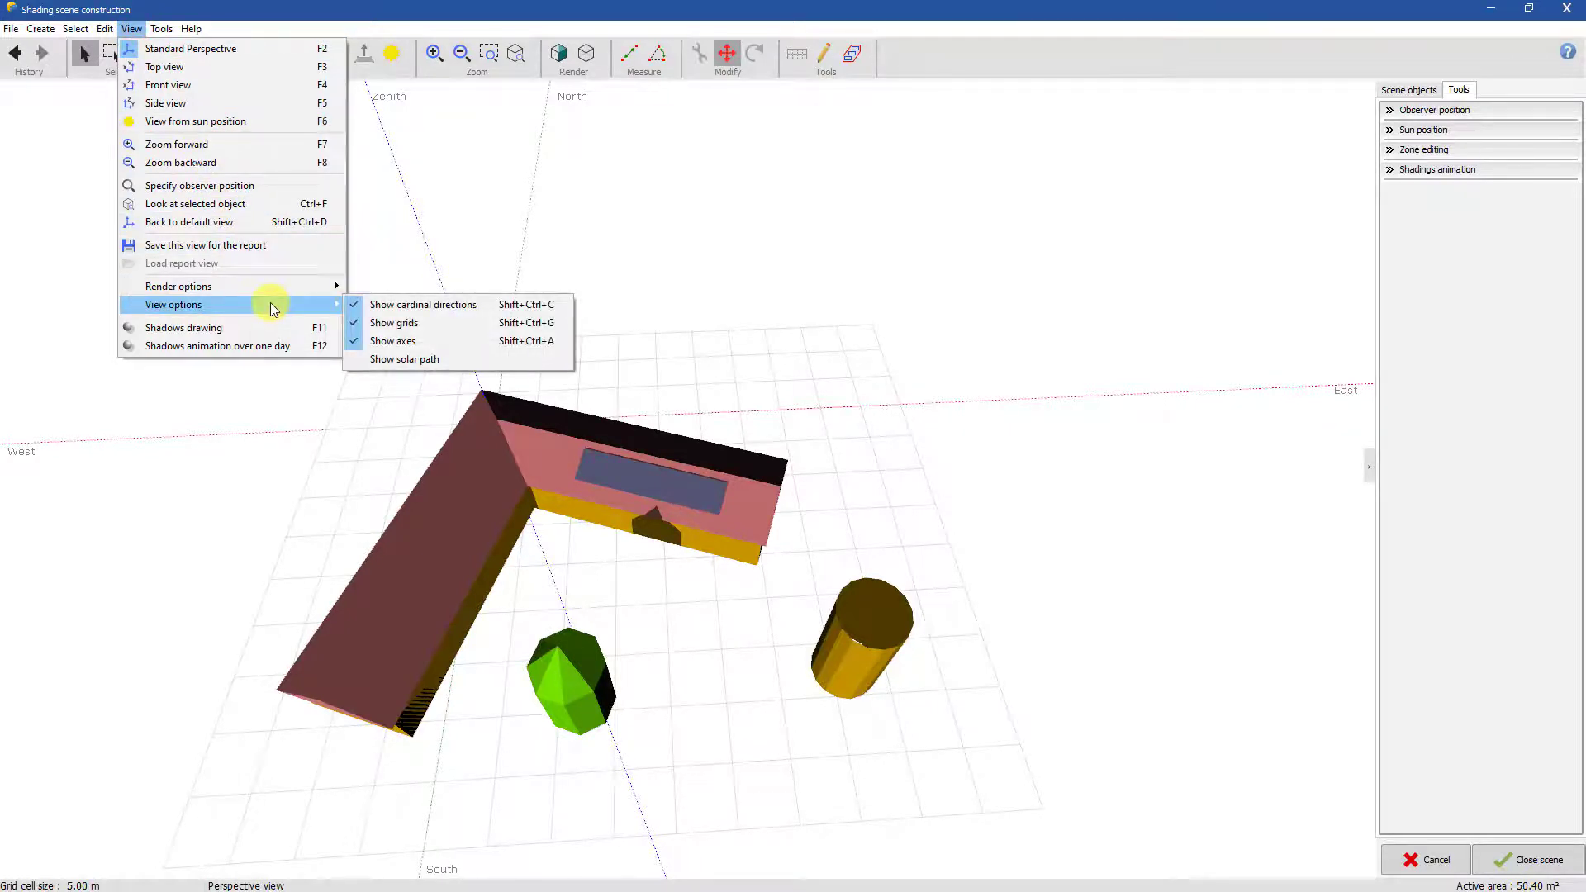
mouse_move(405, 323)
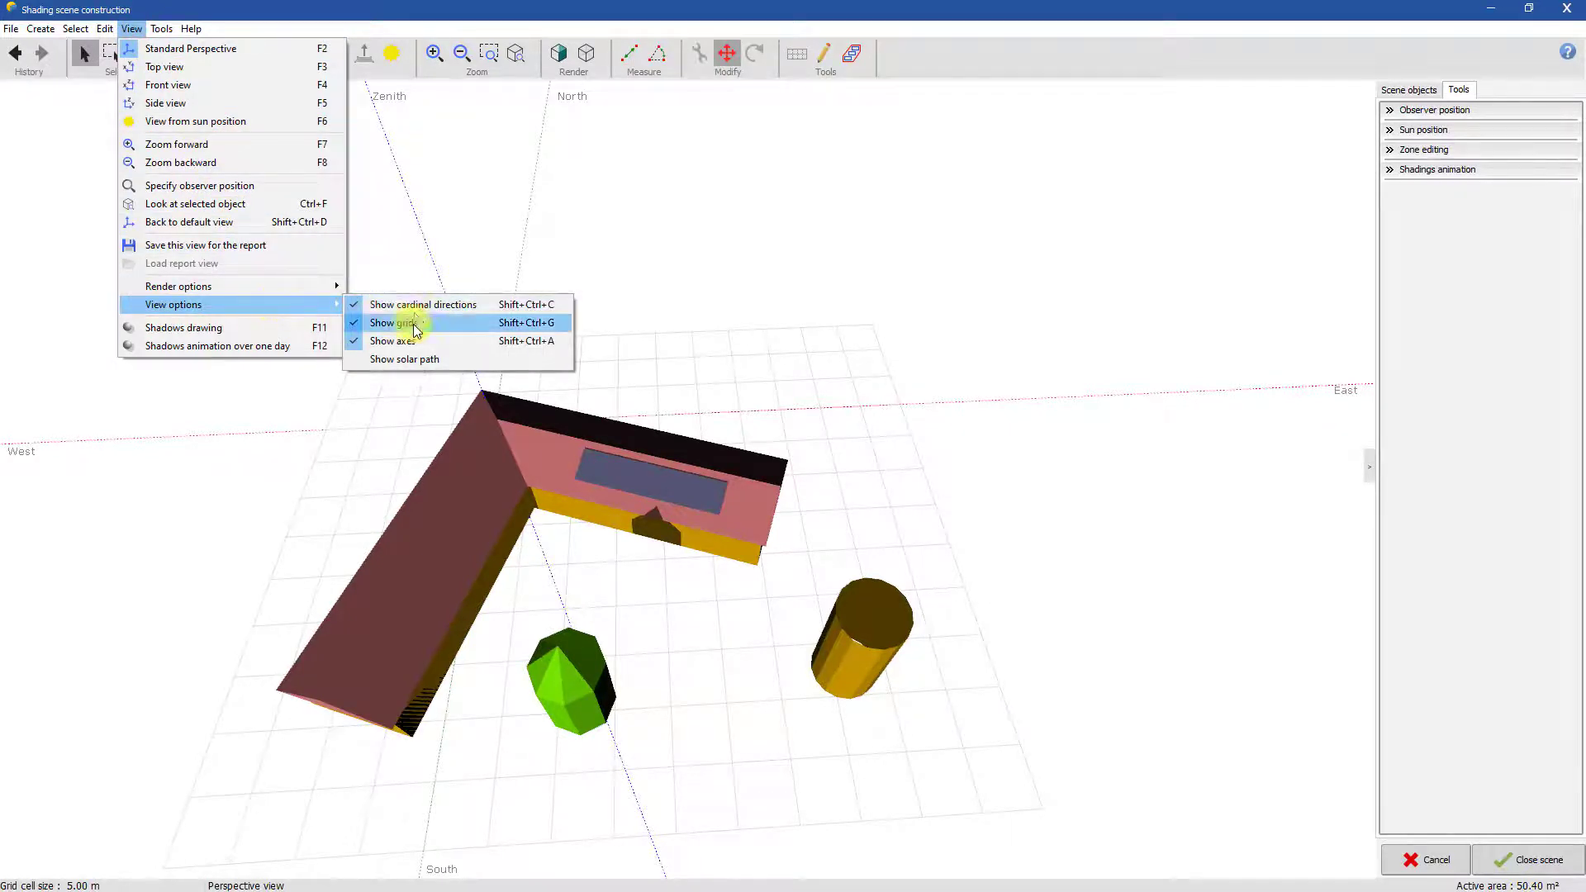
click(395, 322)
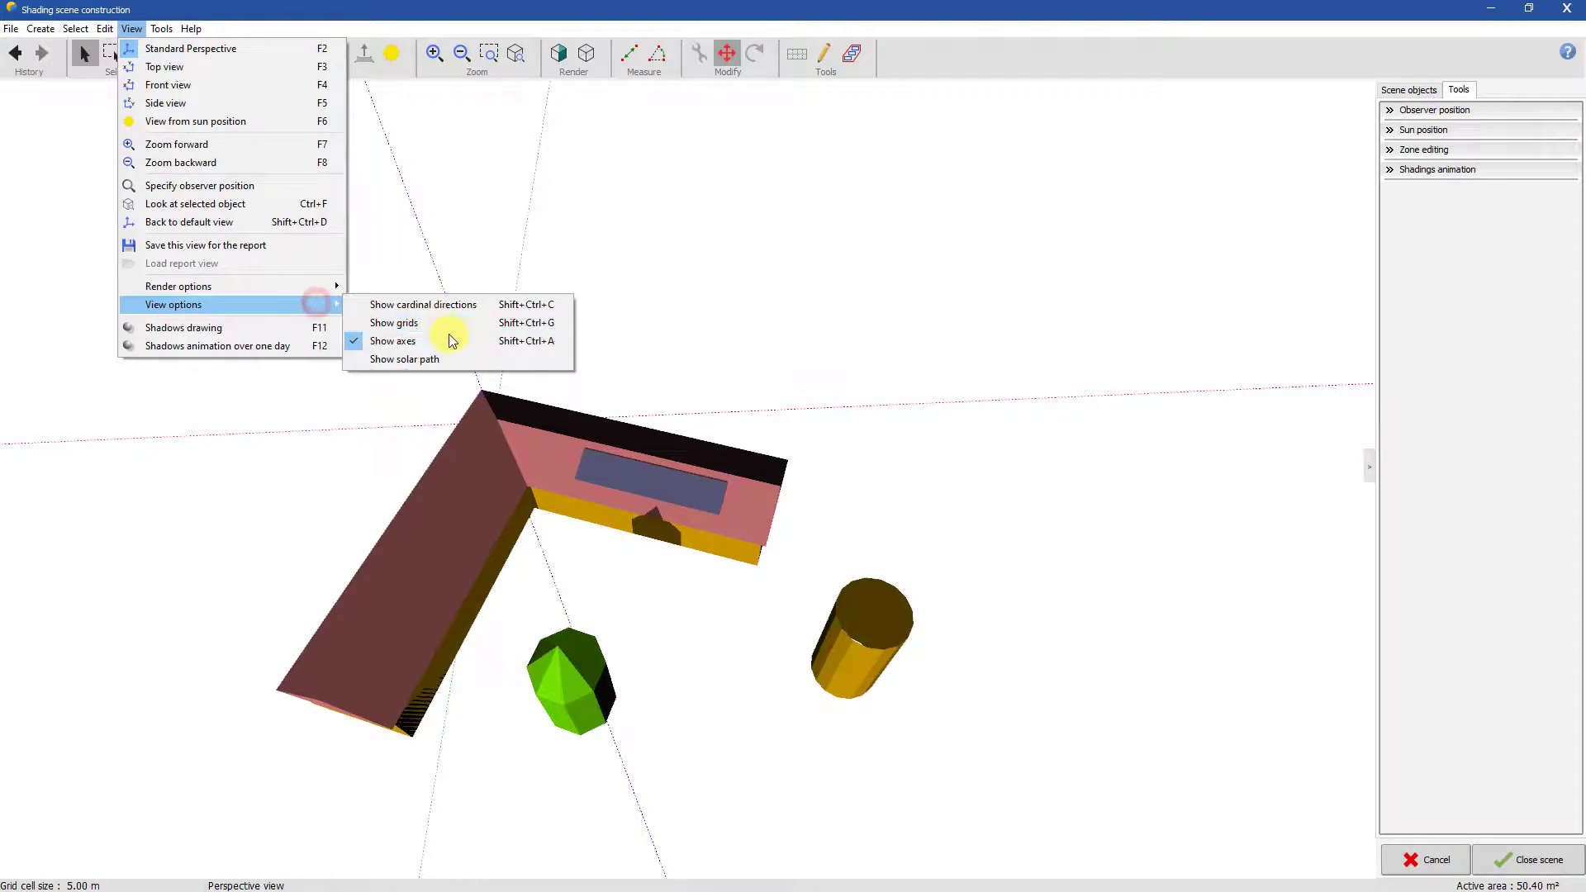
click(393, 340)
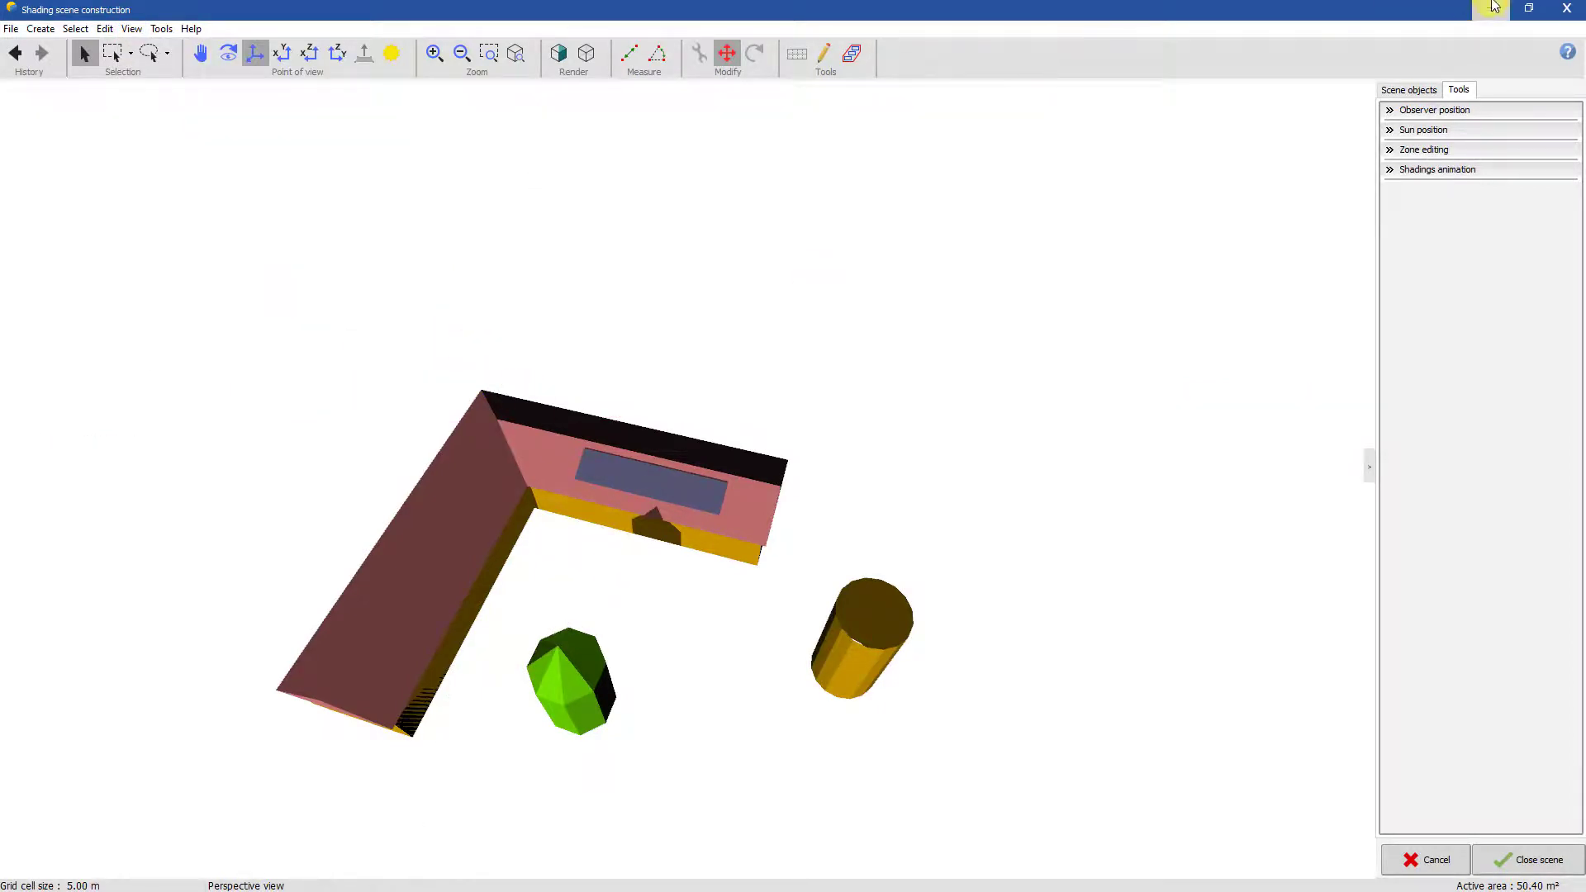
Close the scene editor and answer the keep-modifications warning to return to Near Shadings
click(1535, 859)
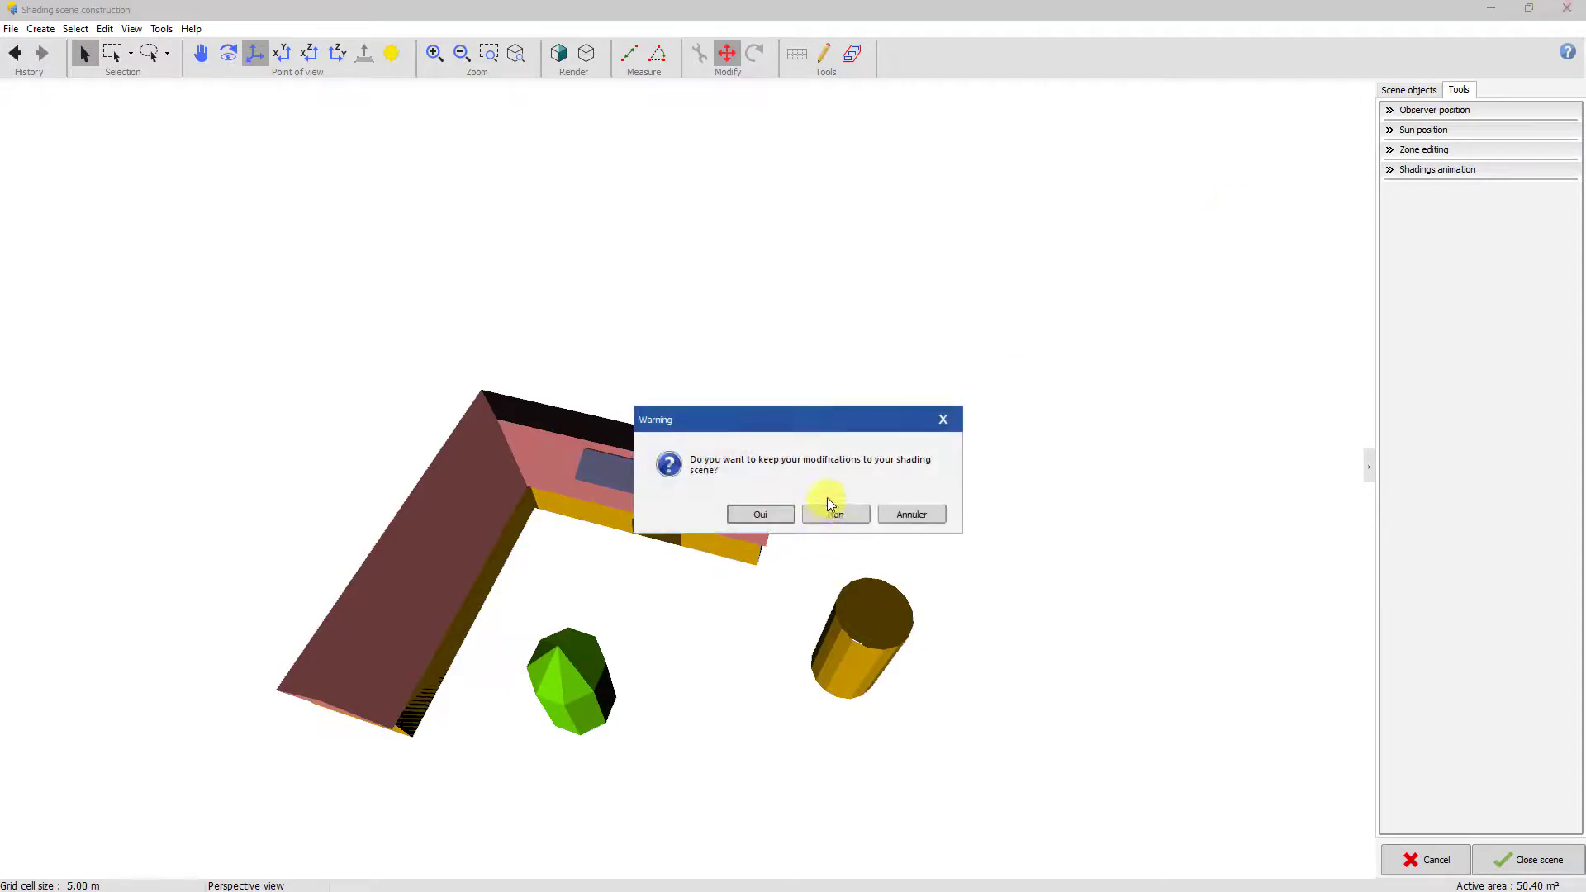
click(834, 514)
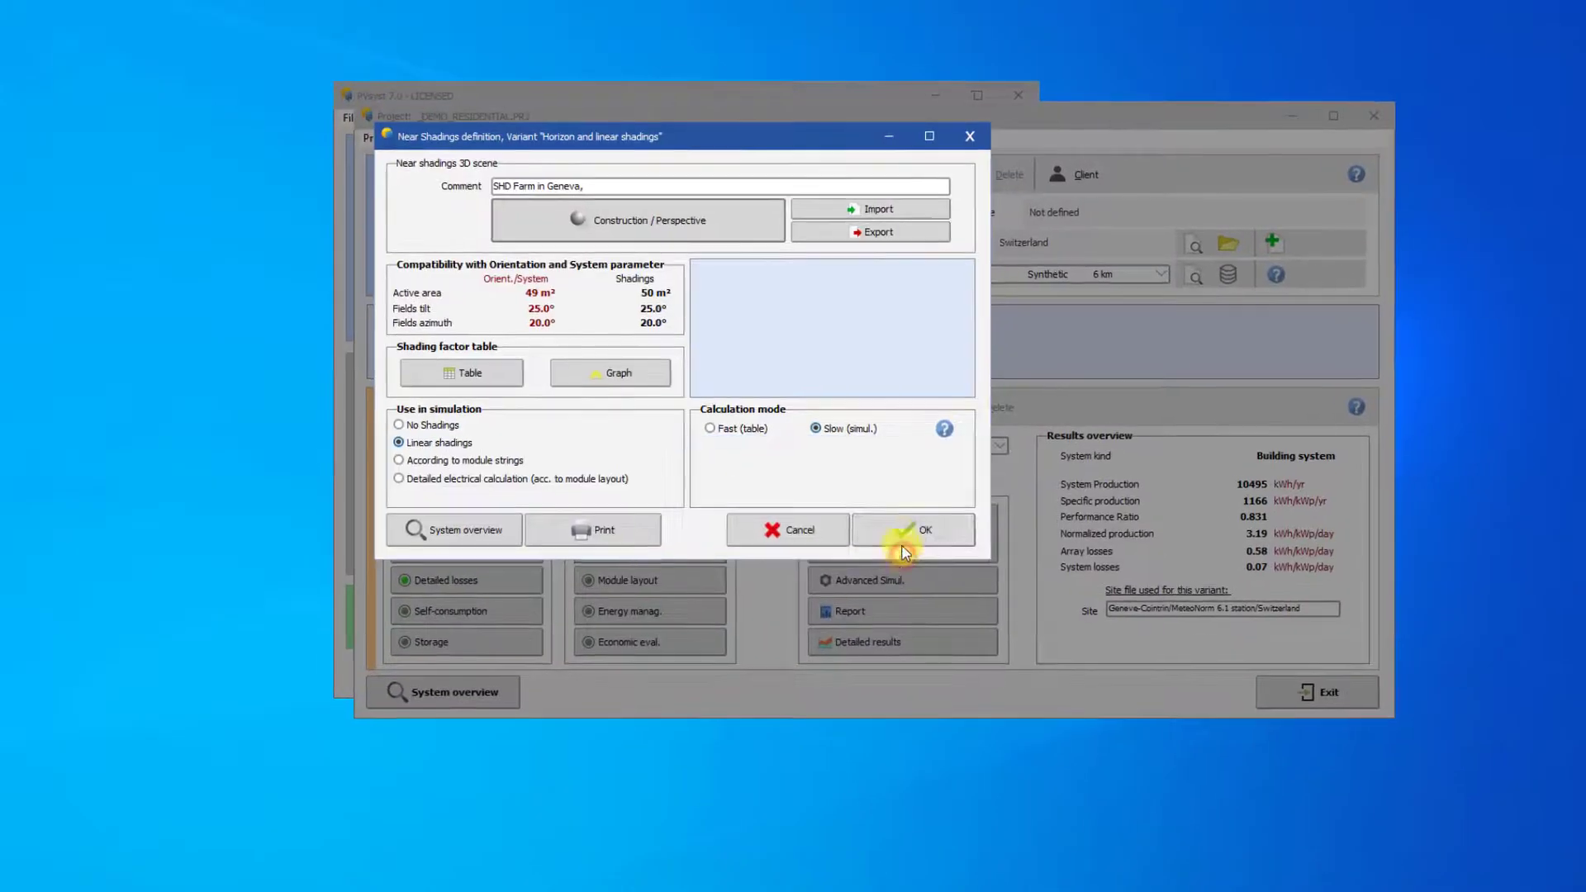